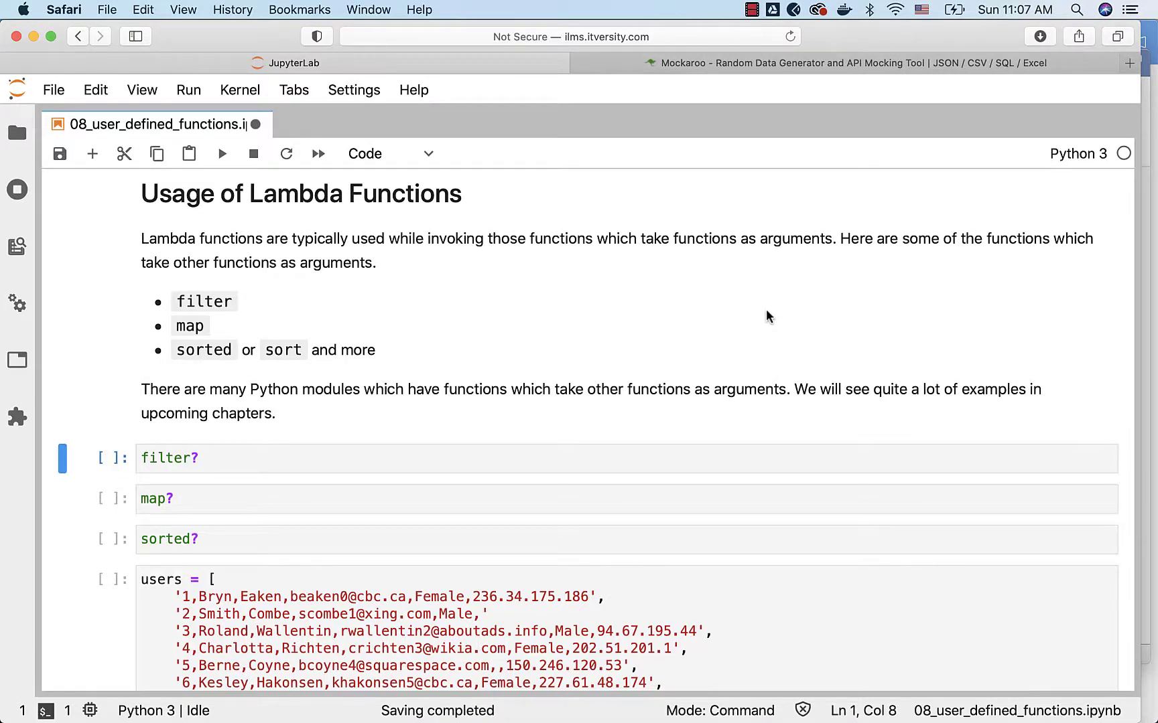
pyautogui.moveTo(859, 254)
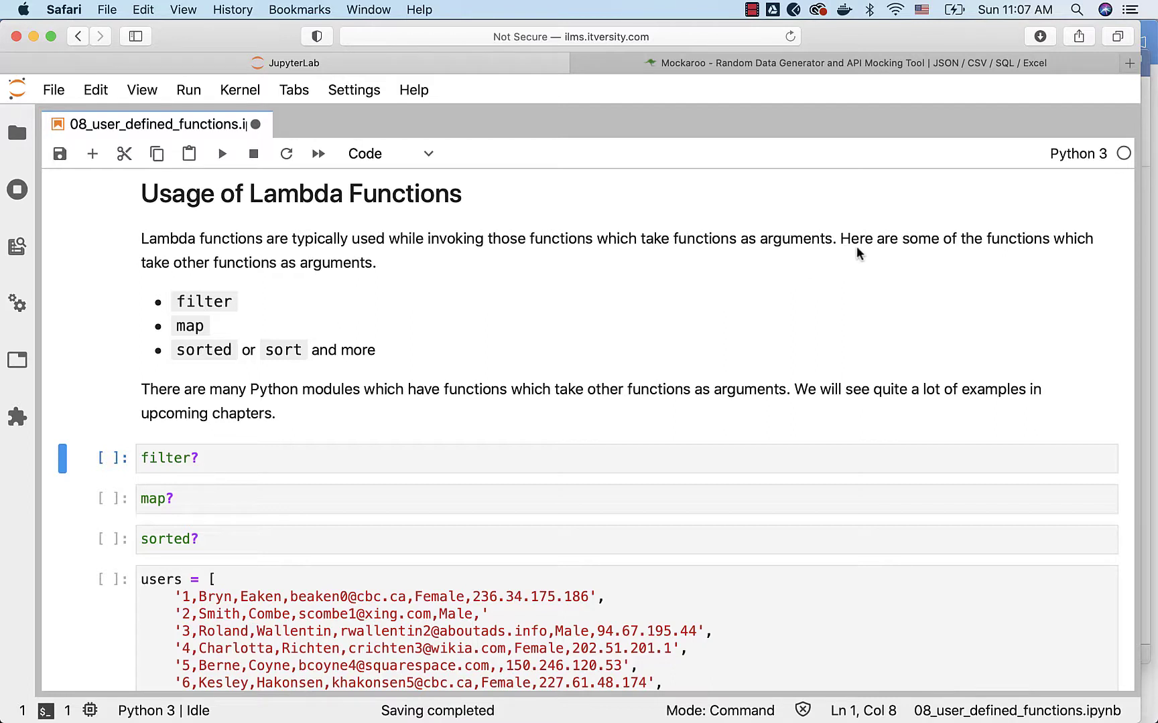
pyautogui.moveTo(737, 278)
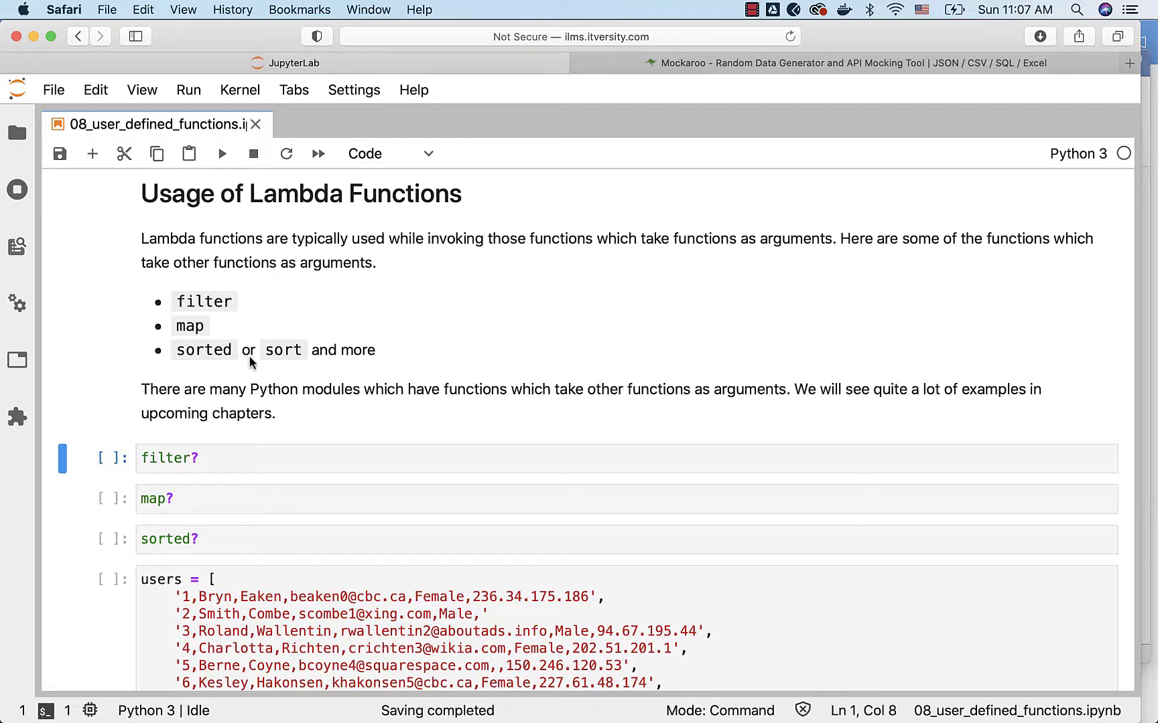
pyautogui.moveTo(408, 406)
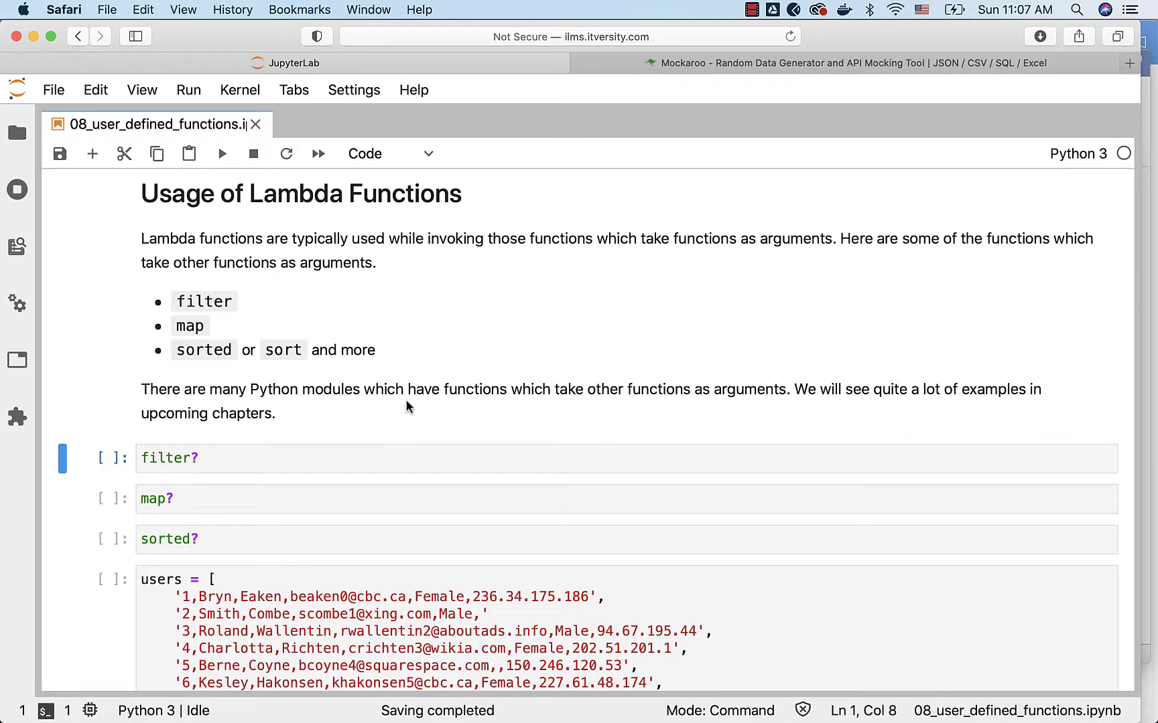
pyautogui.moveTo(700, 411)
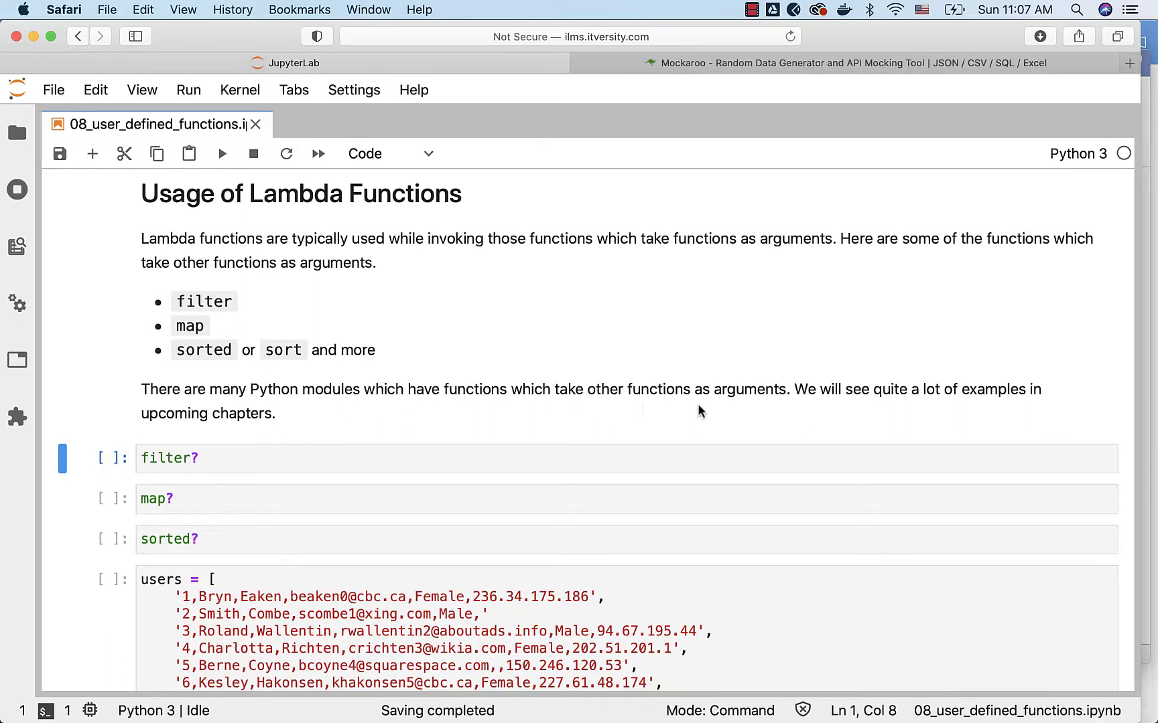
pyautogui.moveTo(1002, 402)
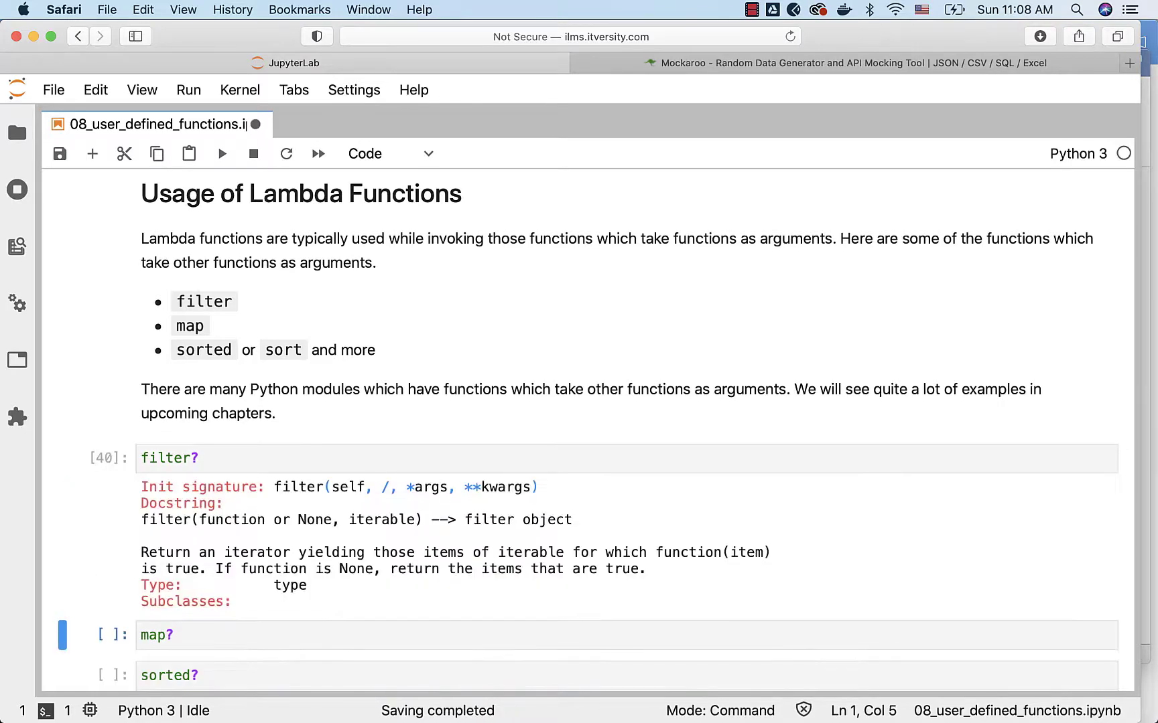
# - Show the built-in help for map and sorted, emphasising map's iterables argument
pyautogui.scroll(-3)
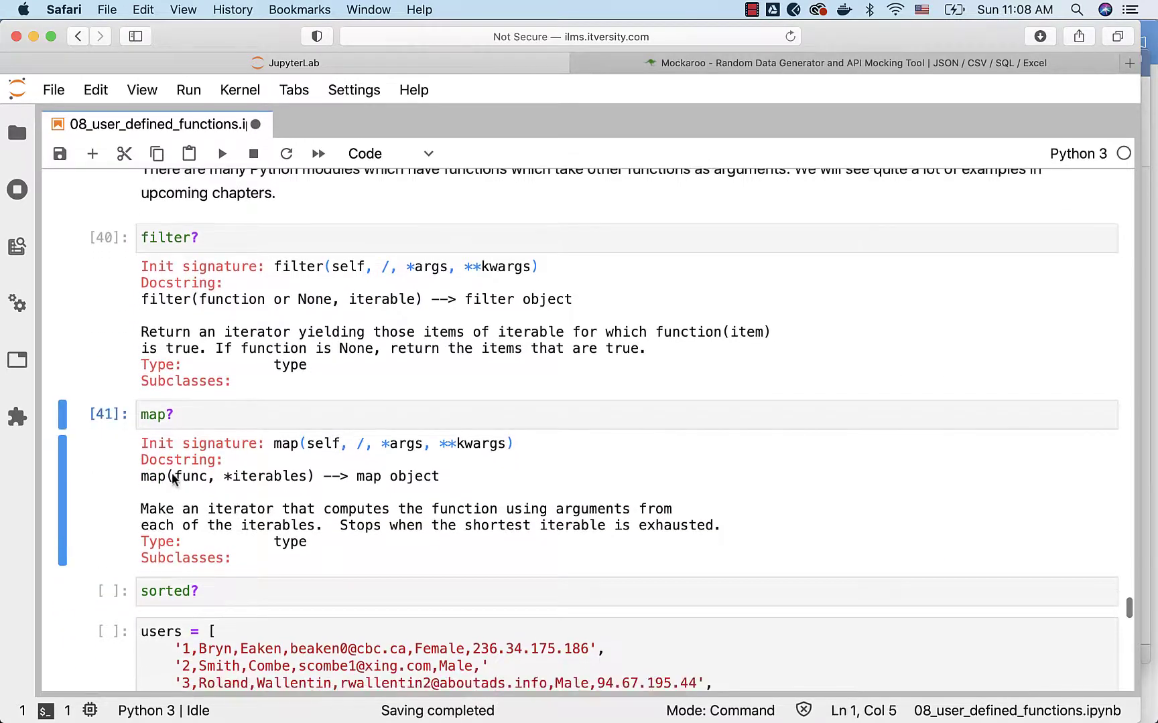
pyautogui.moveTo(225, 481)
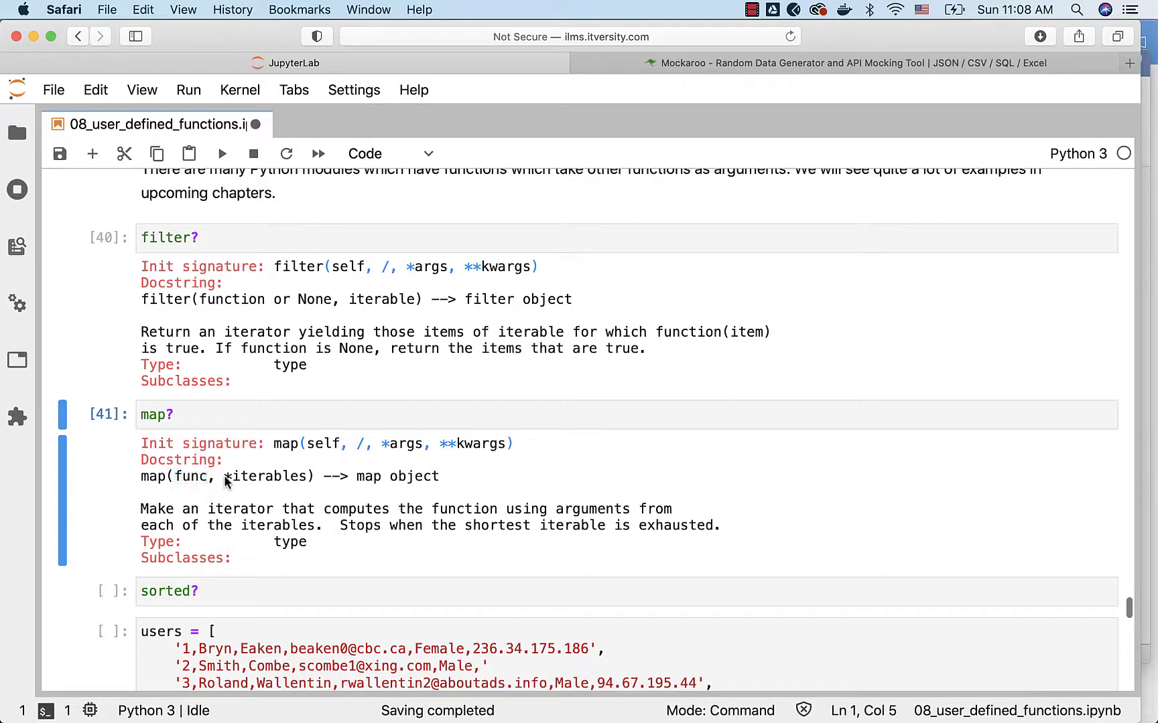
pyautogui.doubleClick(268, 475)
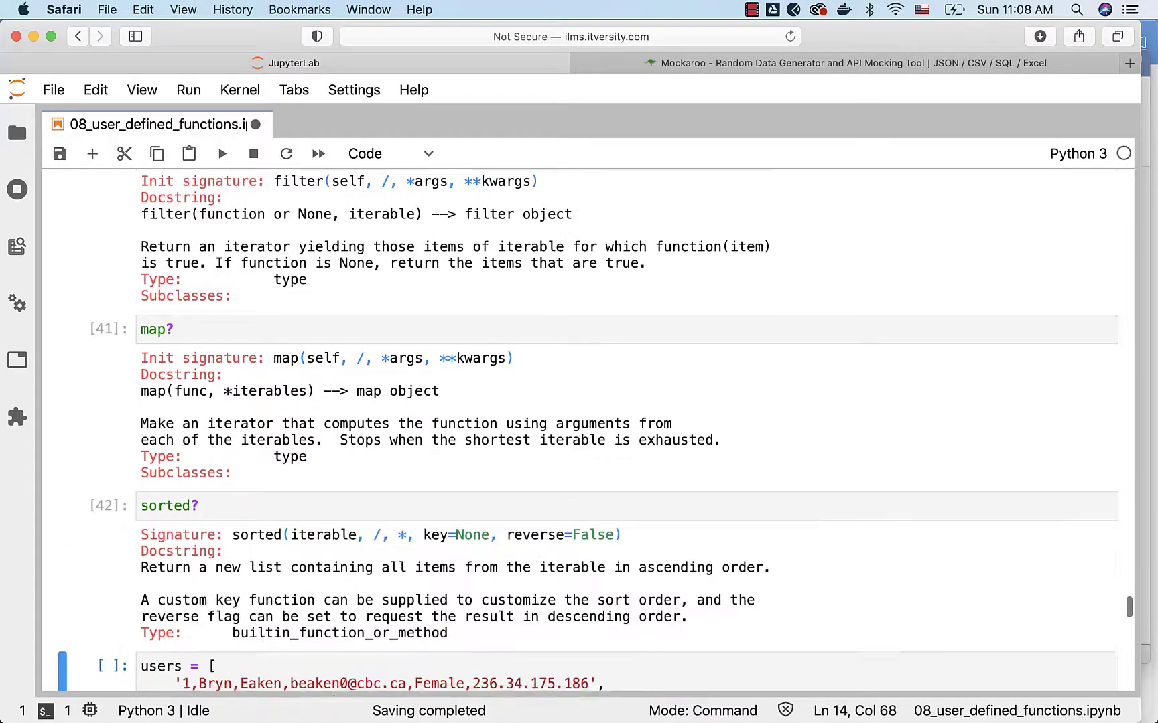
pyautogui.scroll(-3)
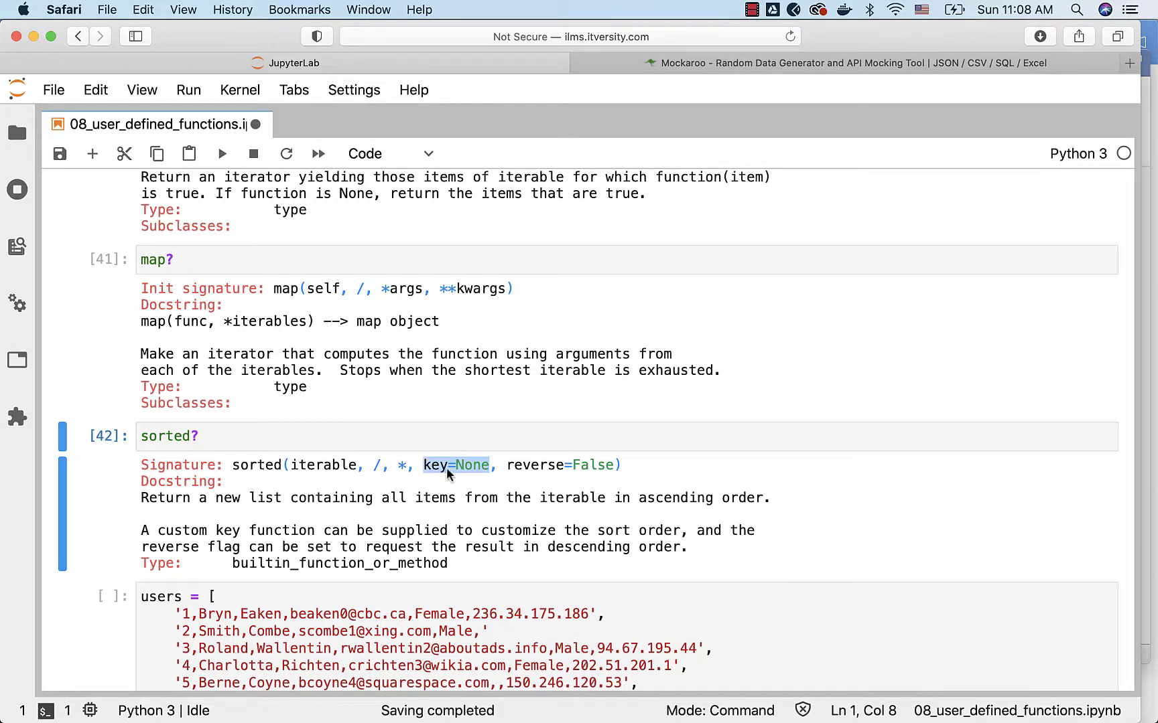
pyautogui.moveTo(451, 476)
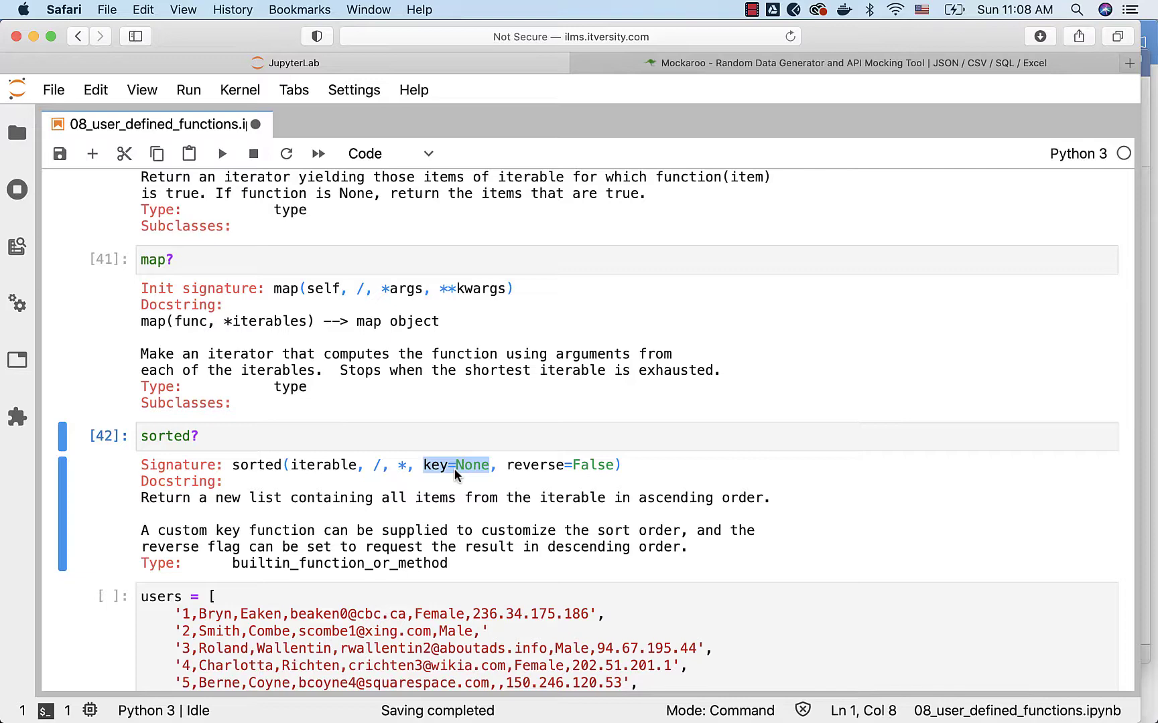
# - Add a type(users[0]) check confirming items are strings, then reopen the users list cell
pyautogui.scroll(-3)
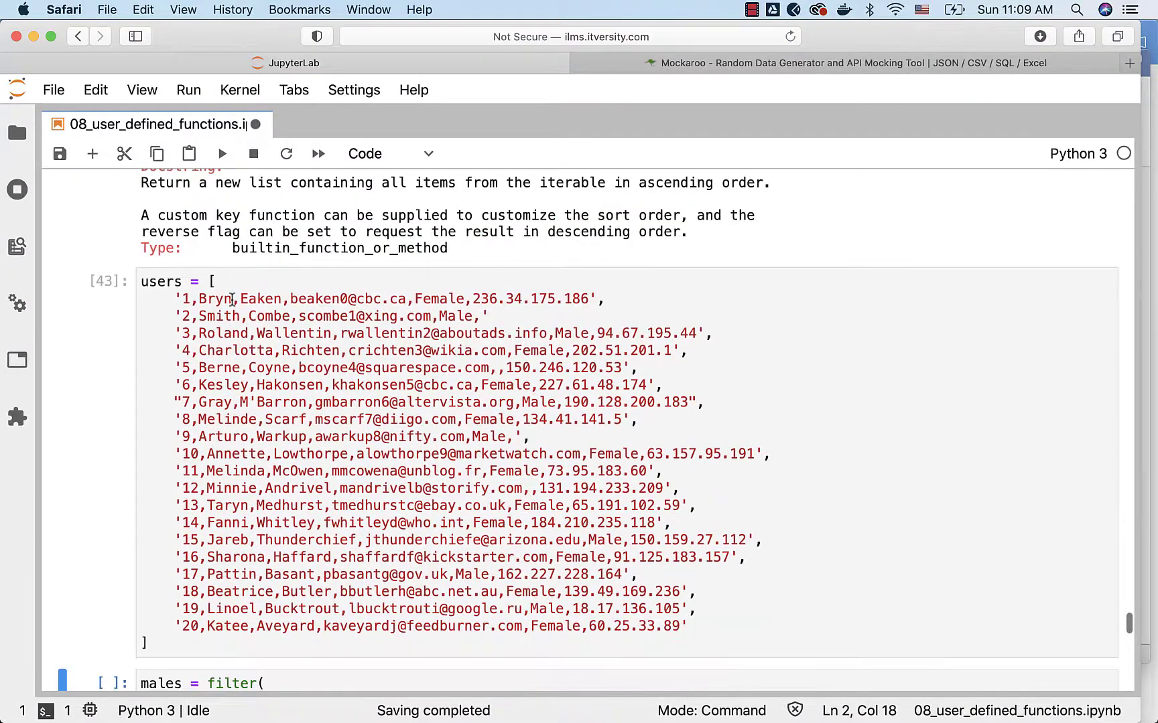
pyautogui.moveTo(122, 358)
pyautogui.write('type(users)')
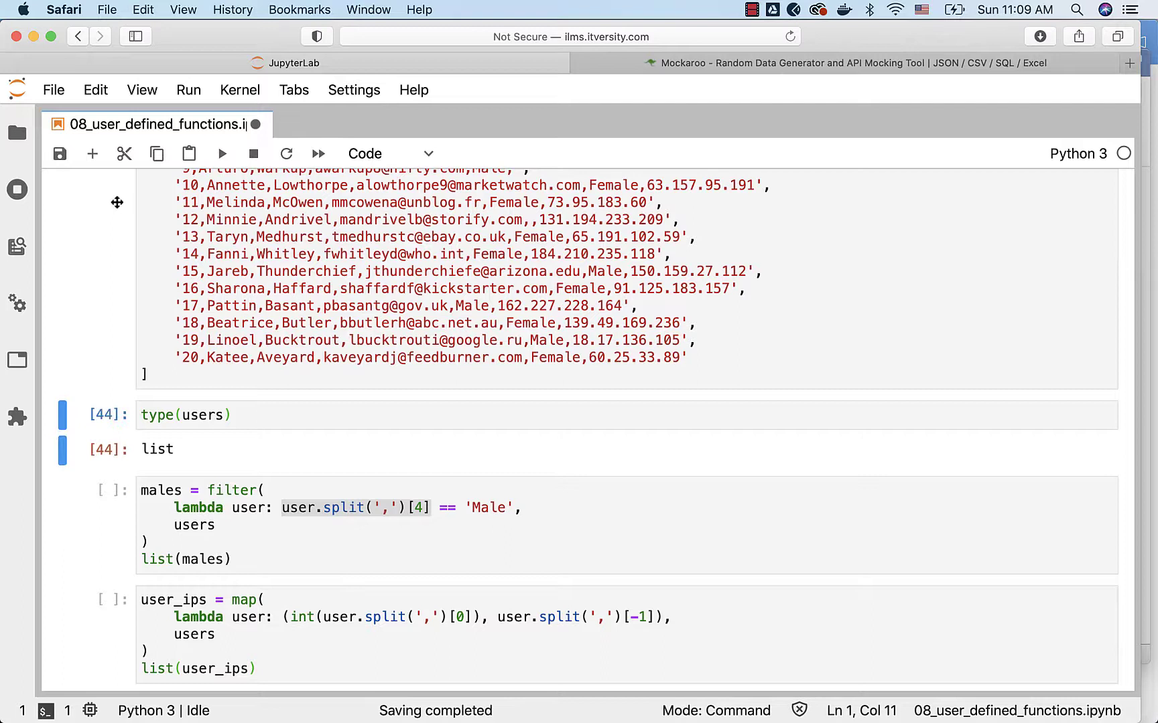
pyautogui.click(185, 415)
pyautogui.write('type(users')
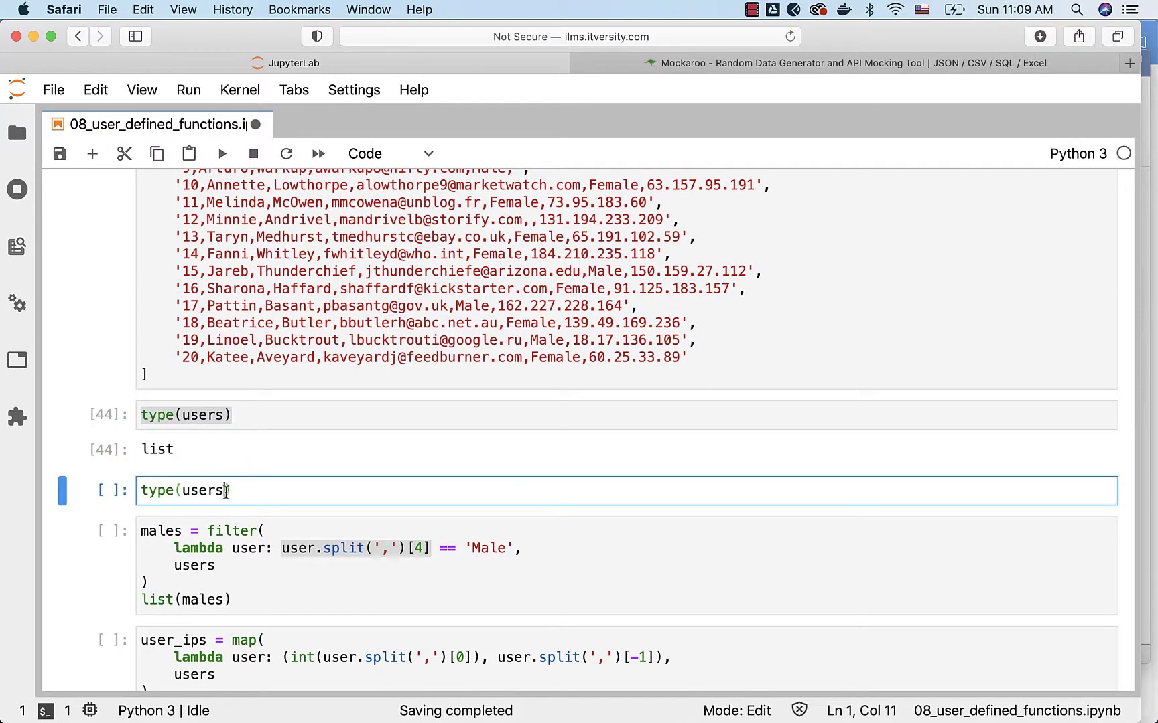
pyautogui.write('[0]')
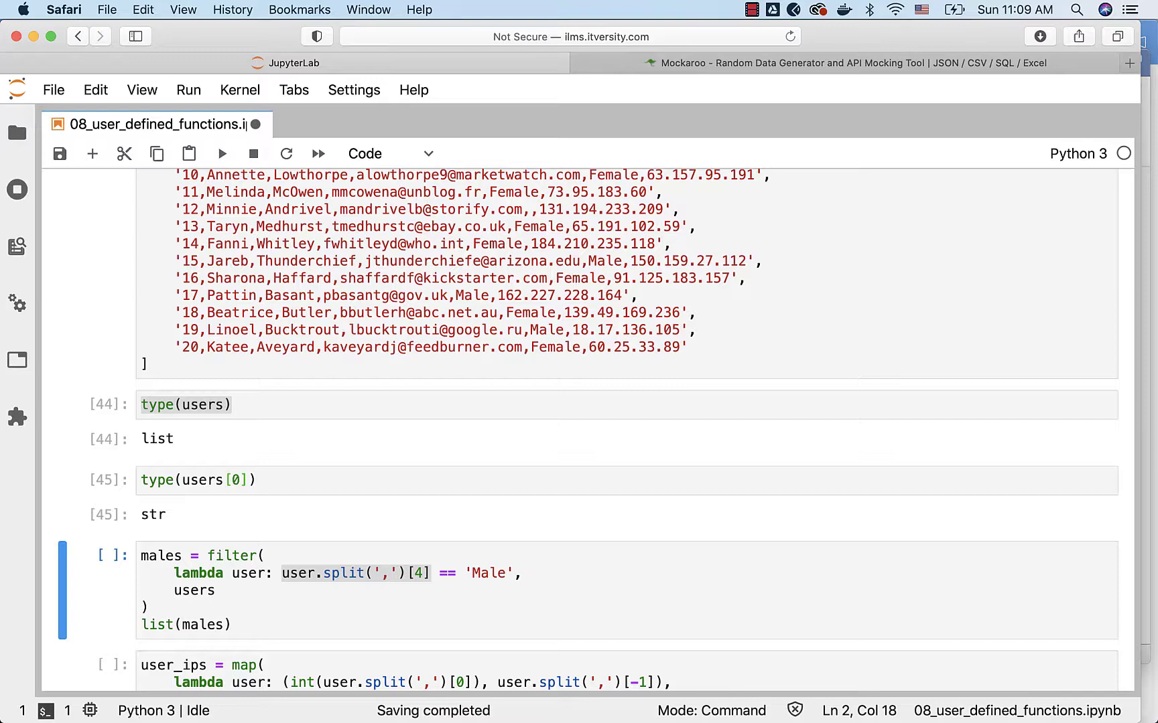
pyautogui.scroll(-3)
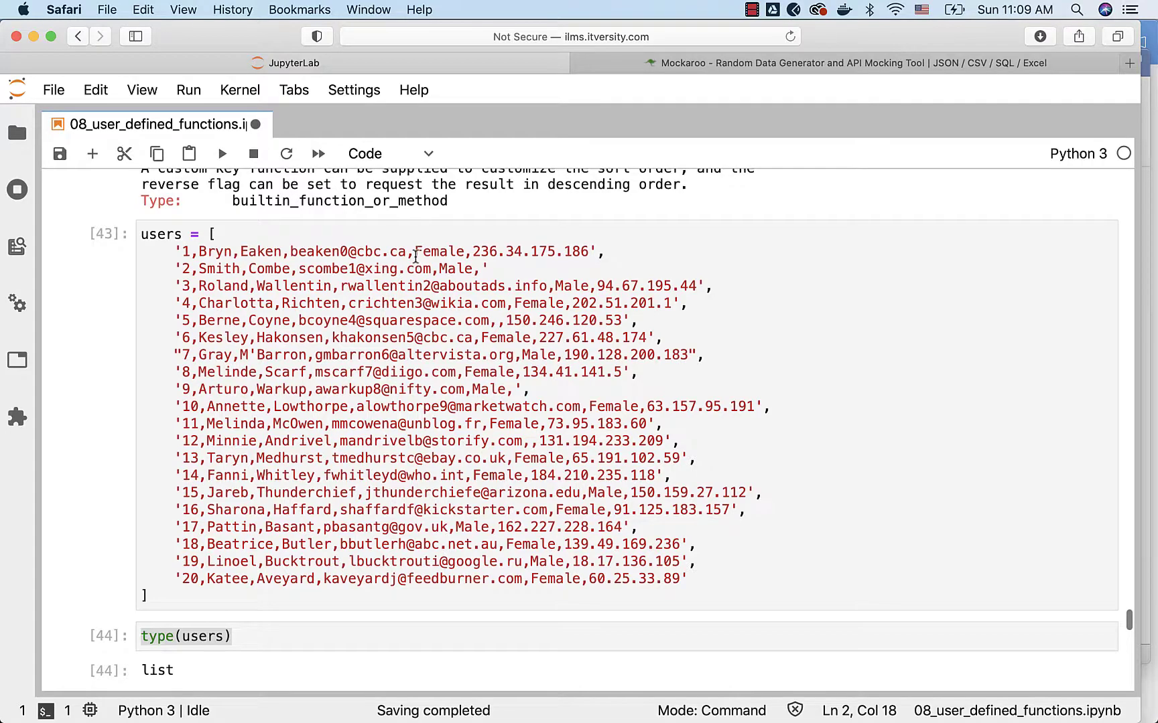
pyautogui.doubleClick(440, 251)
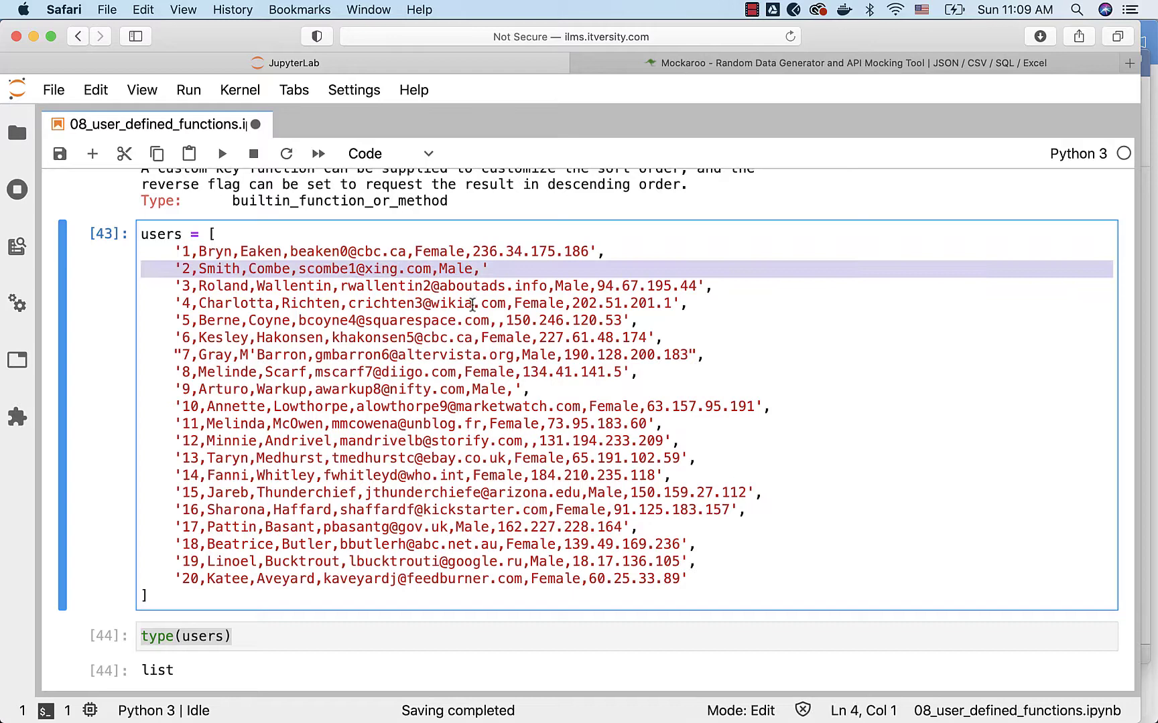
# - Run the males = filter(...) cell so only the Male user records are listed
pyautogui.doubleClick(448, 390)
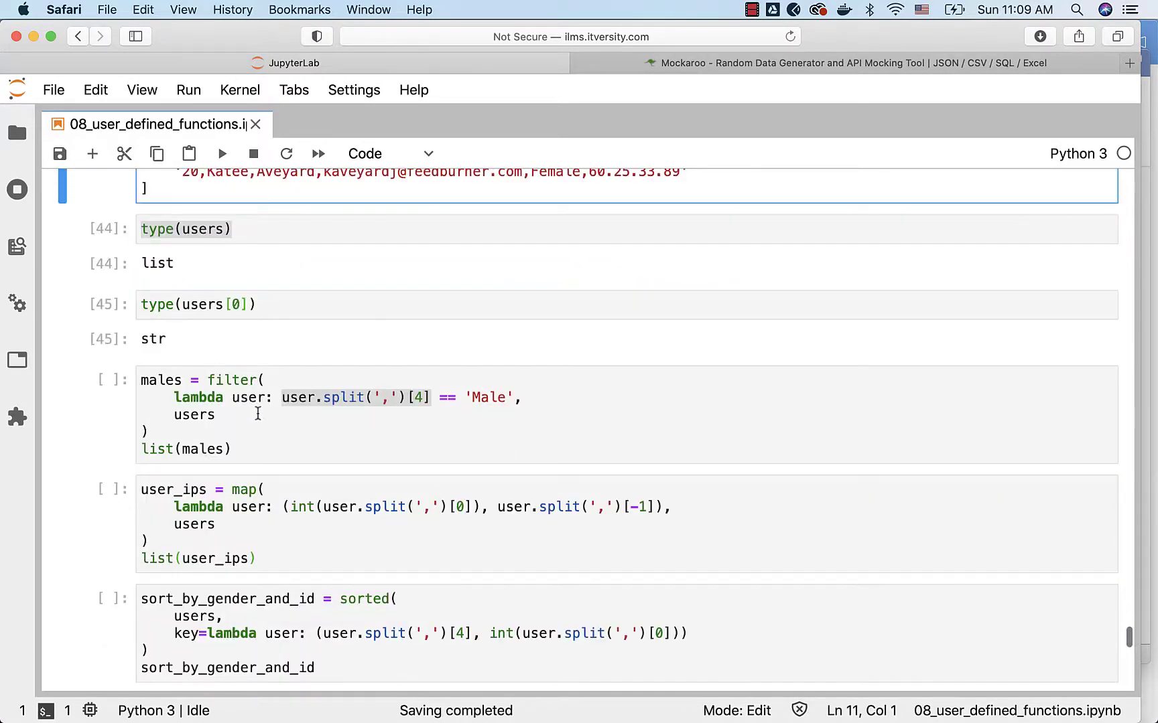
pyautogui.click(217, 416)
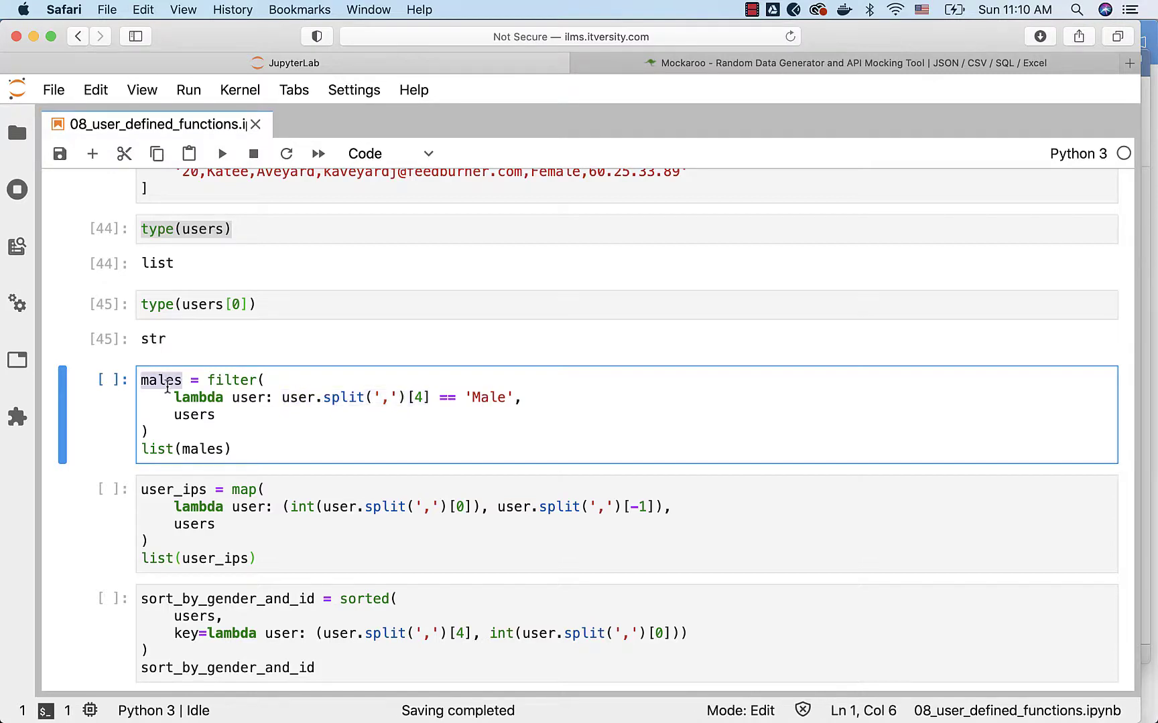
pyautogui.press('shift+enter')
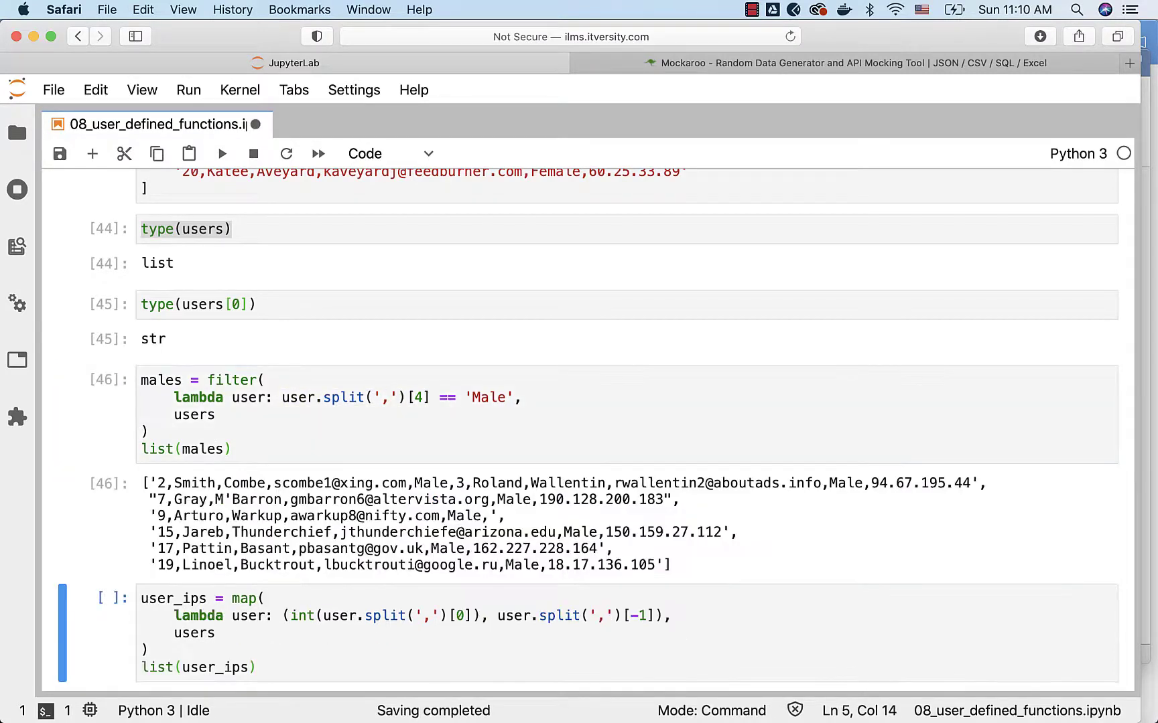
pyautogui.scroll(-3)
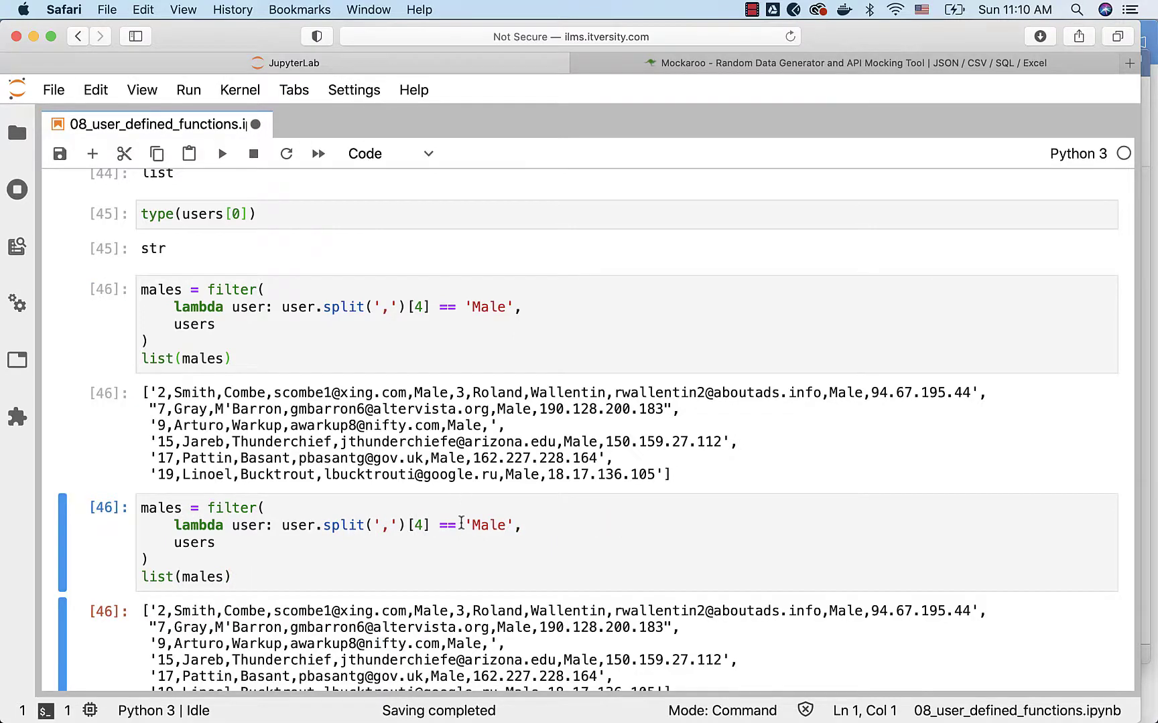
# - Change the copied filter to keep gender in ('Male', 'Female') and run it
pyautogui.write('in')
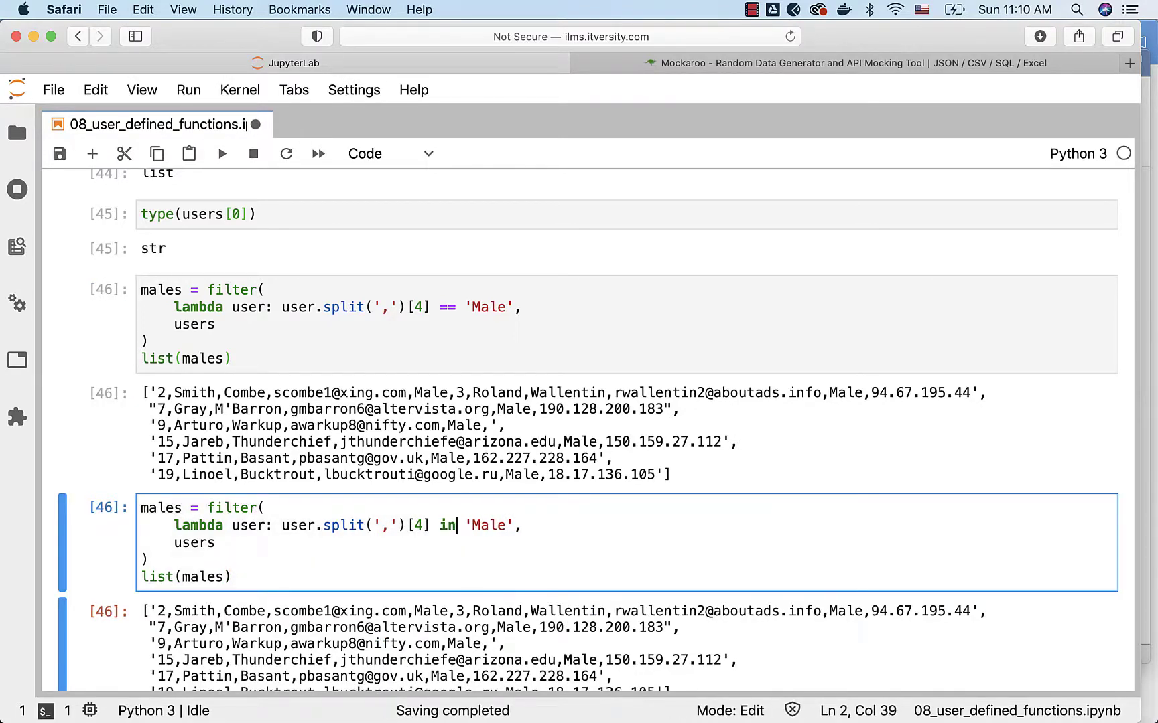
pyautogui.write('(')
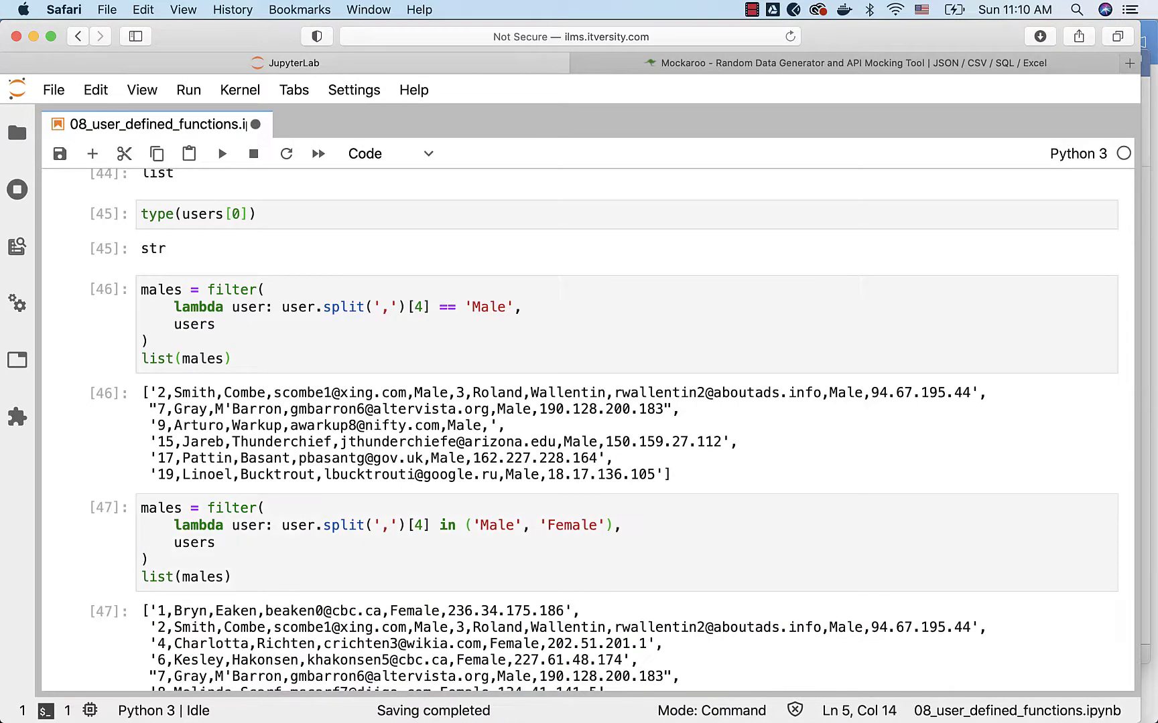
pyautogui.scroll(-3)
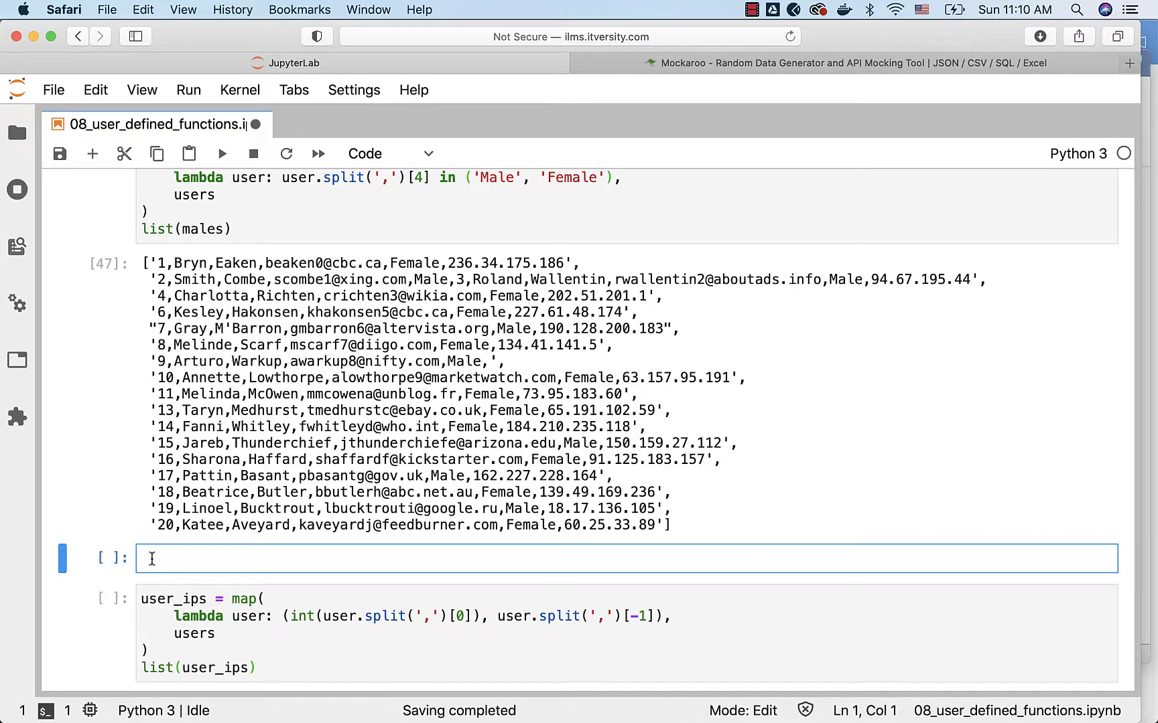
# - Start a cell counting results with len(male_and_females)
pyautogui.write('len(unis')
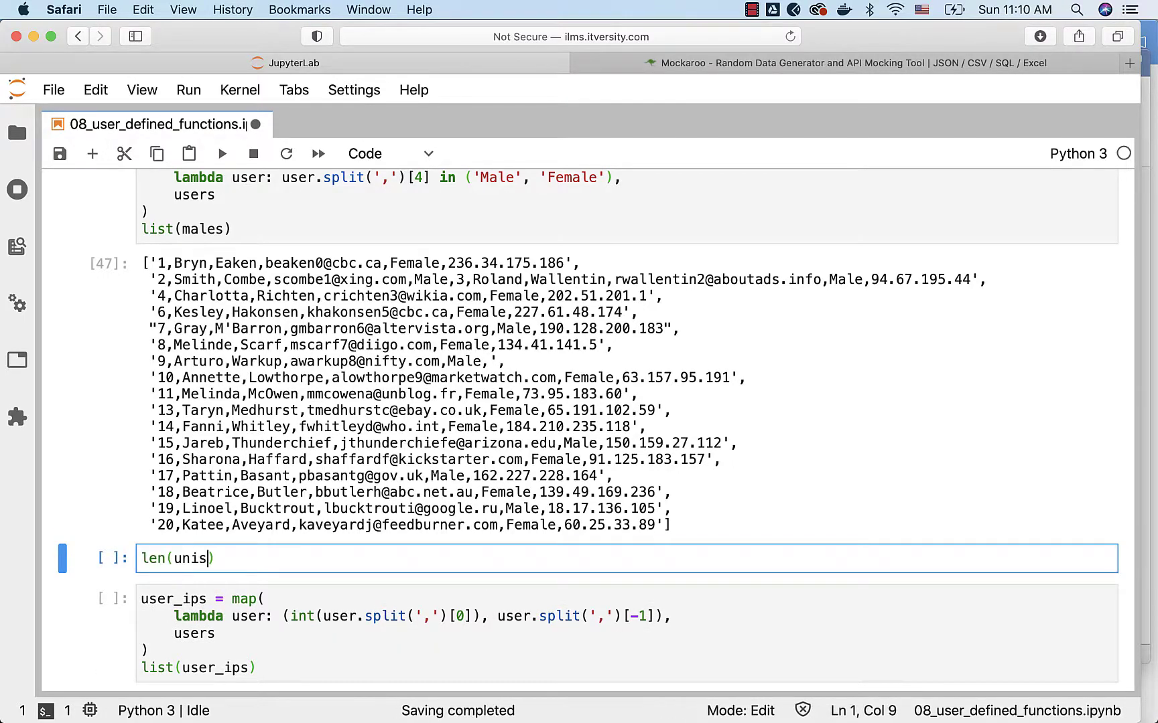
pyautogui.write('ex')
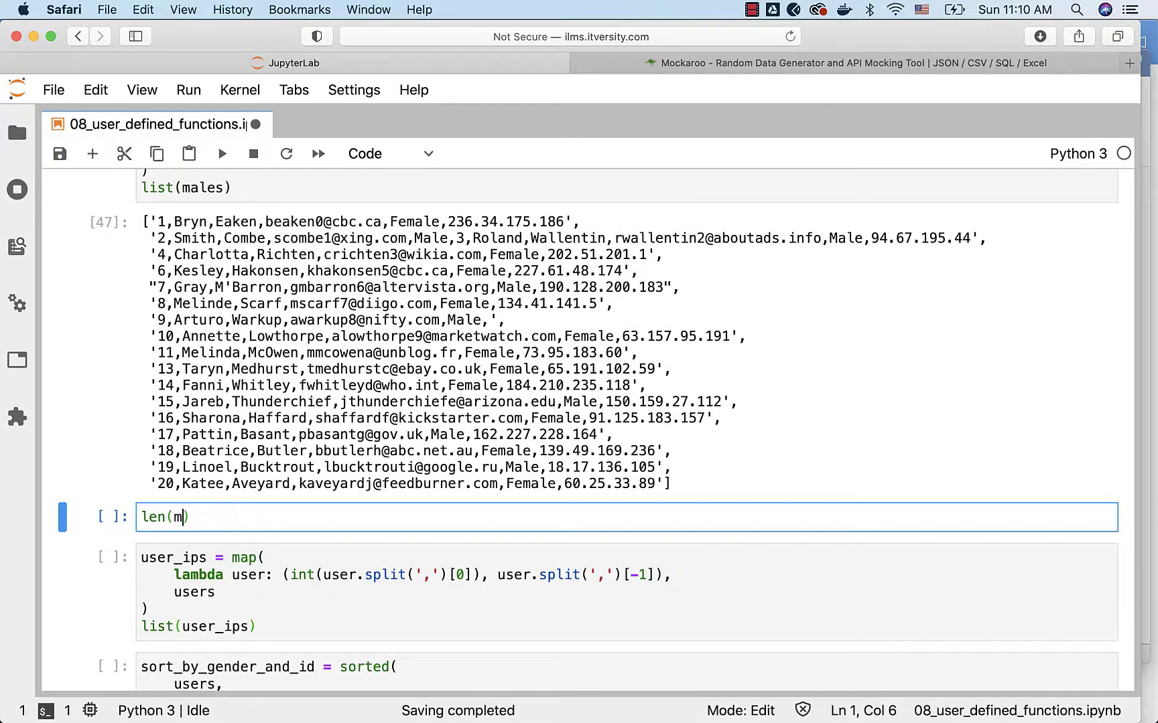
pyautogui.write('ale_and_fe')
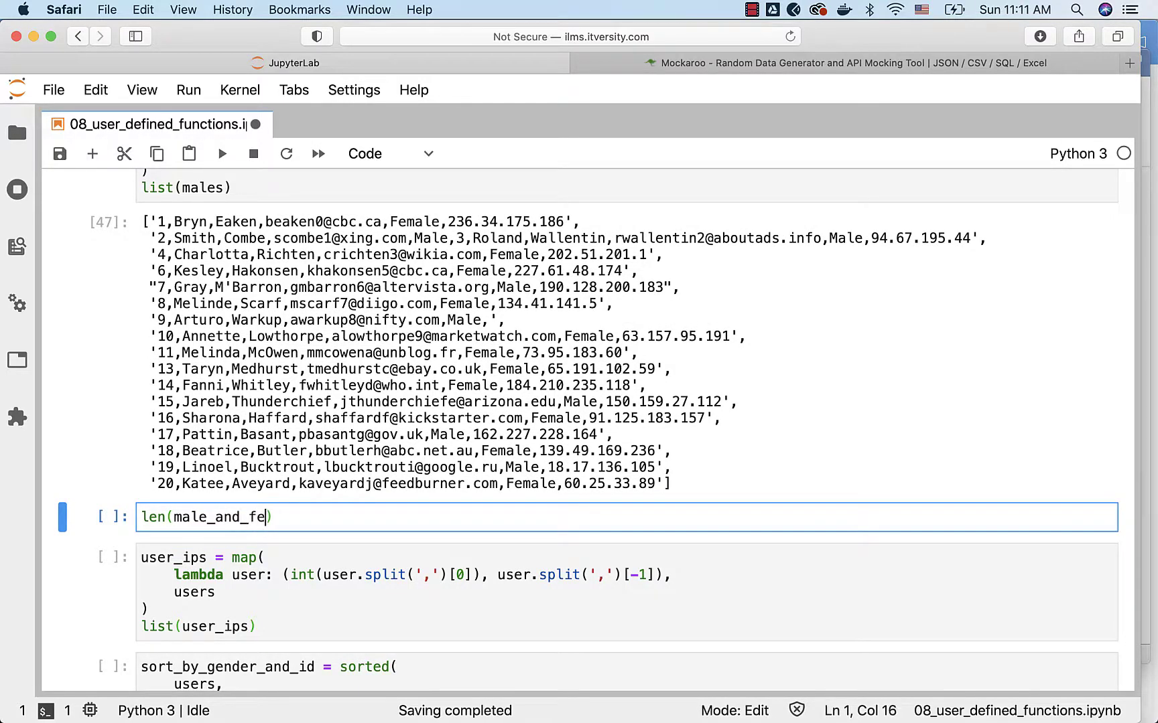
pyautogui.write('males')
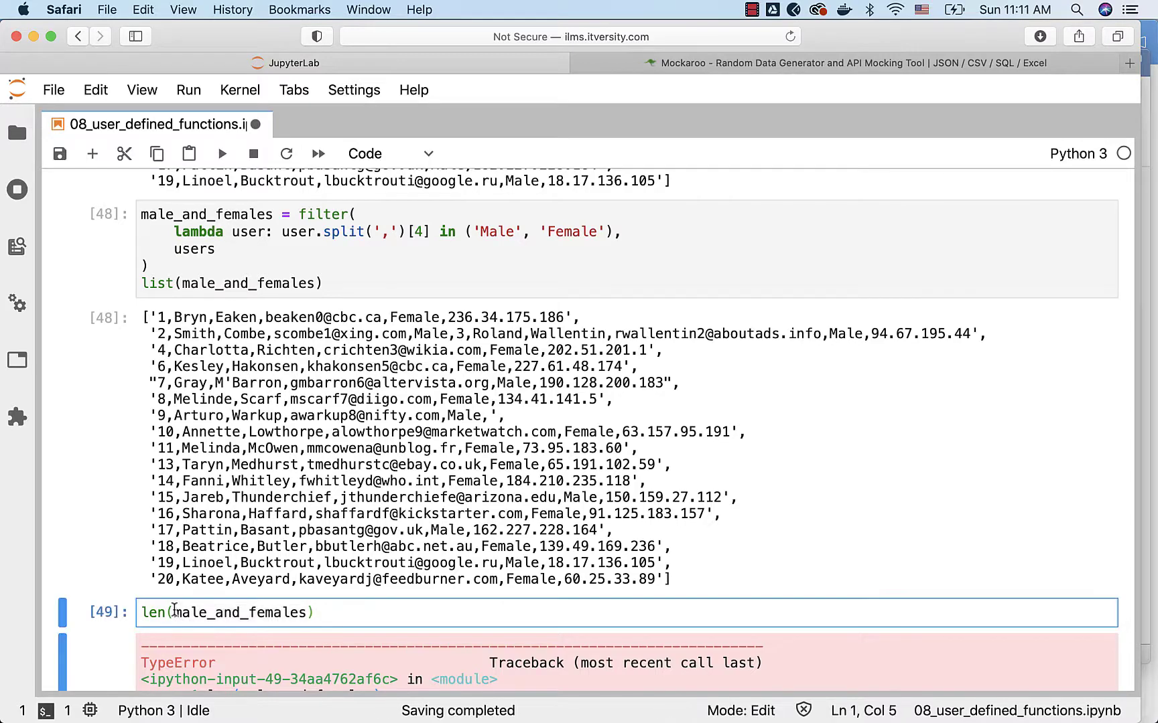
# - Wrap the filter result in list() inside len() so the count reports 17
pyautogui.write('list')
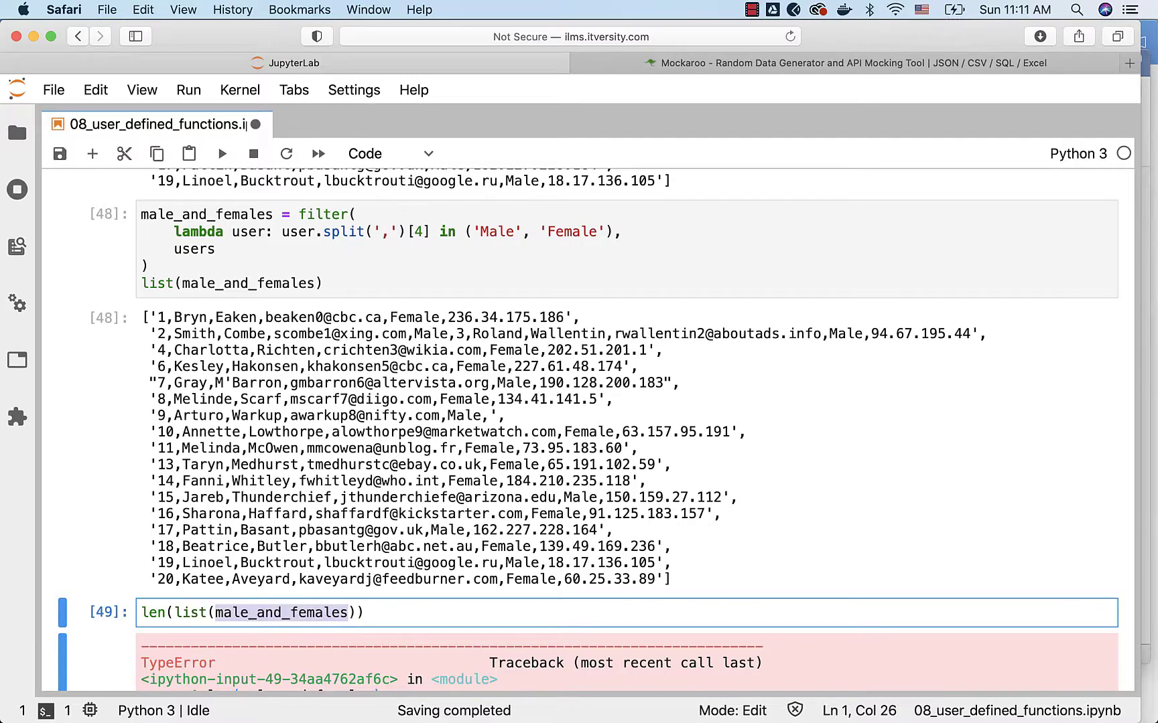
pyautogui.click(414, 612)
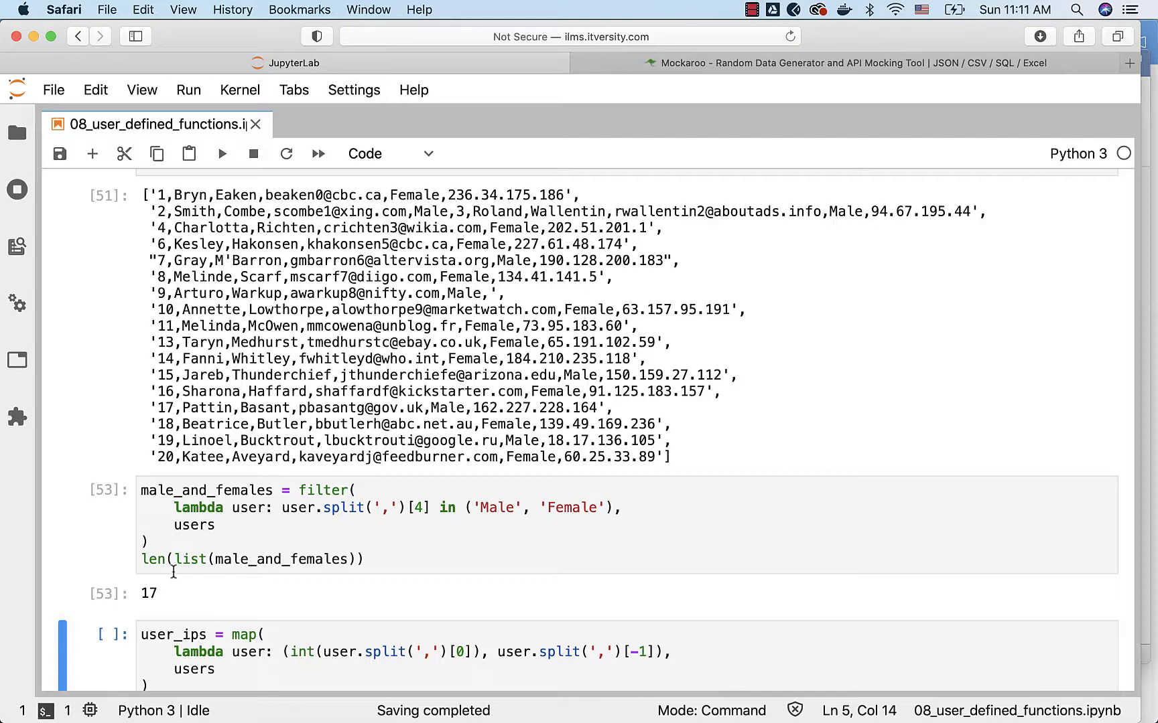
pyautogui.scroll(-3)
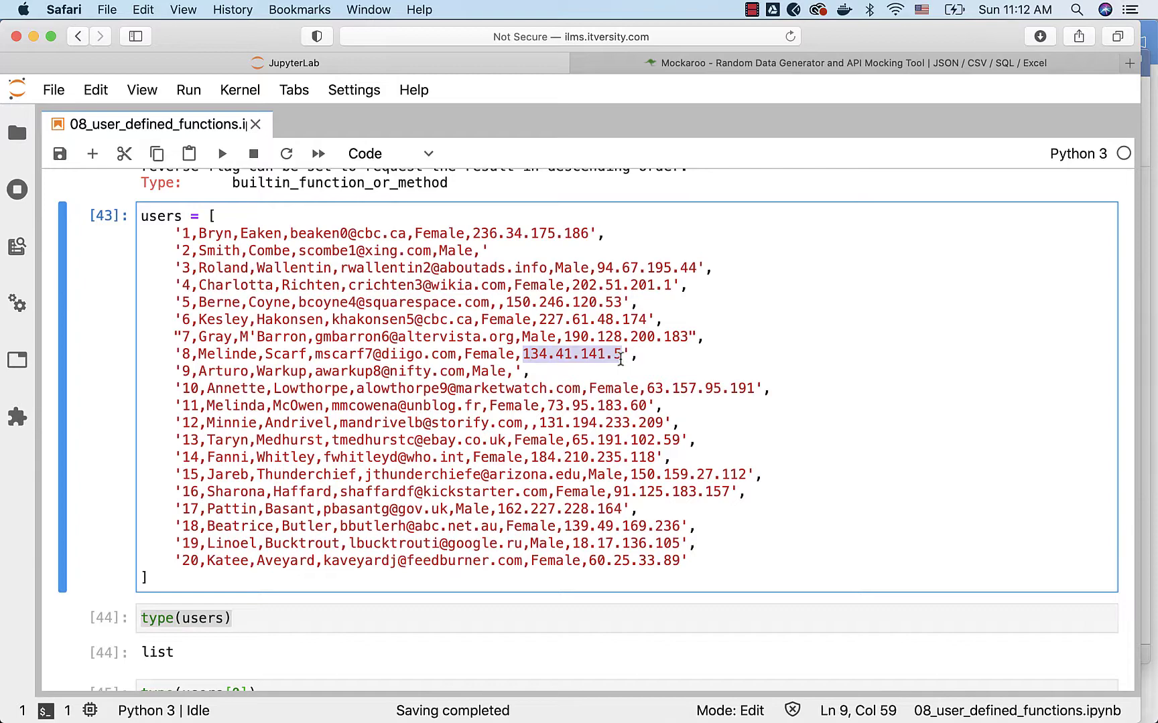
# - Run the user_ips map cell pairing each user's id with their IP address
pyautogui.scroll(-3)
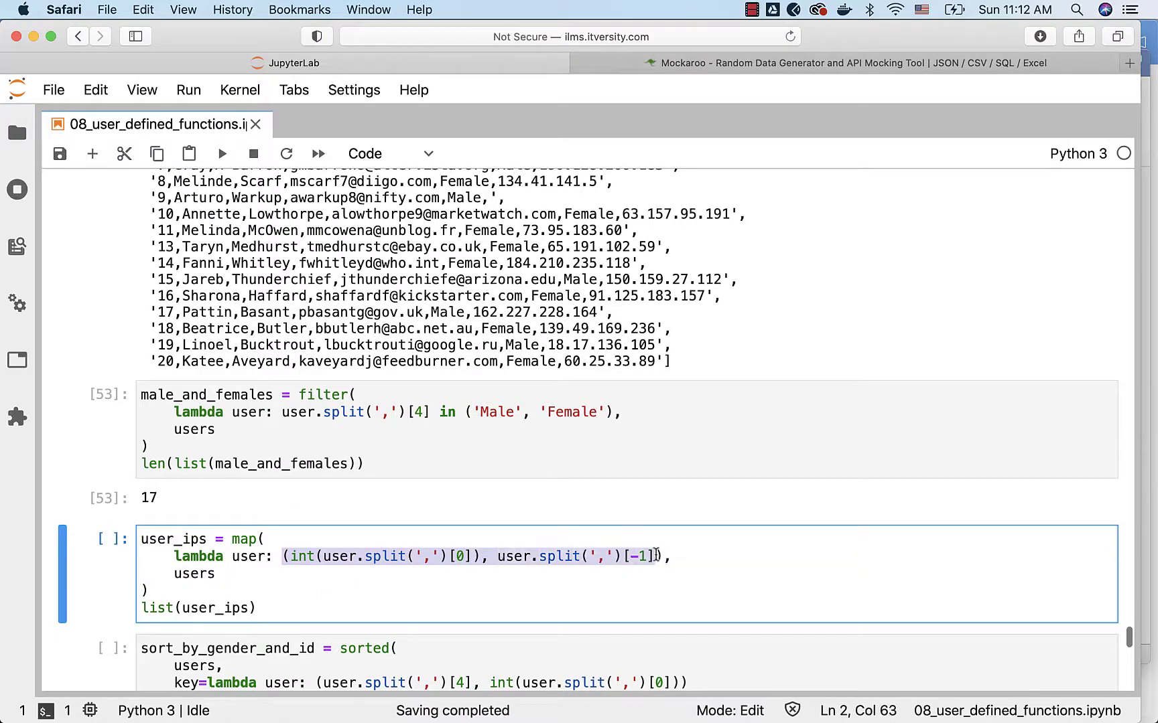
pyautogui.click(659, 556)
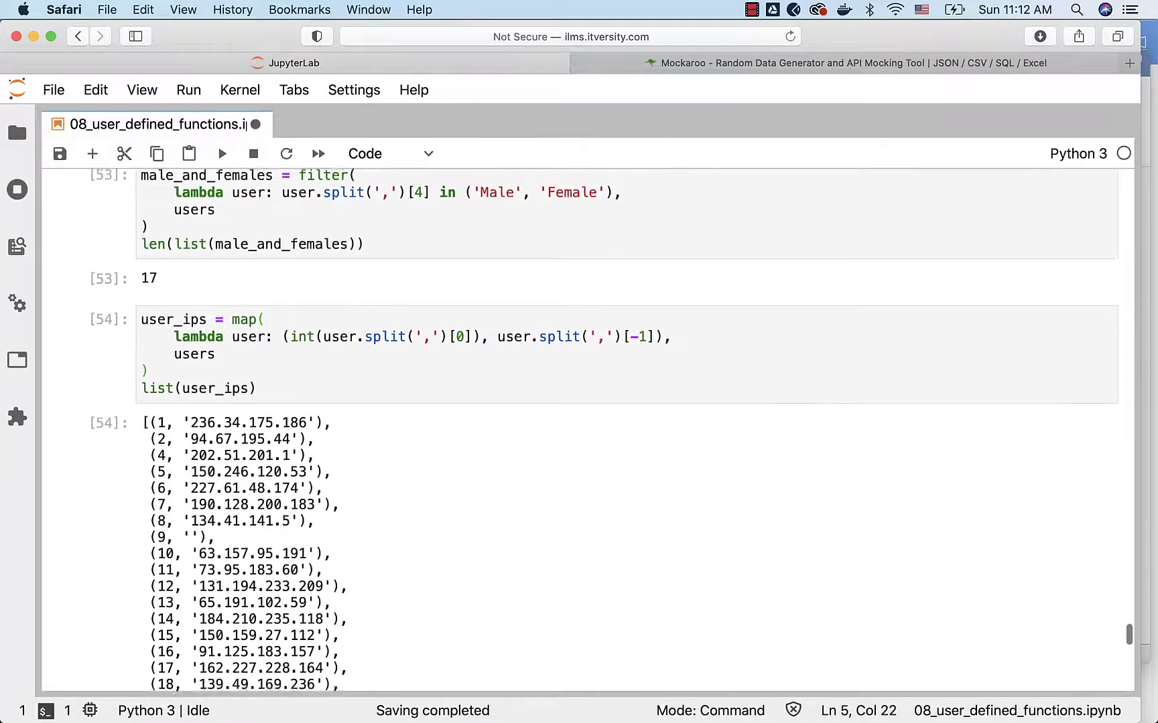
pyautogui.scroll(-3)
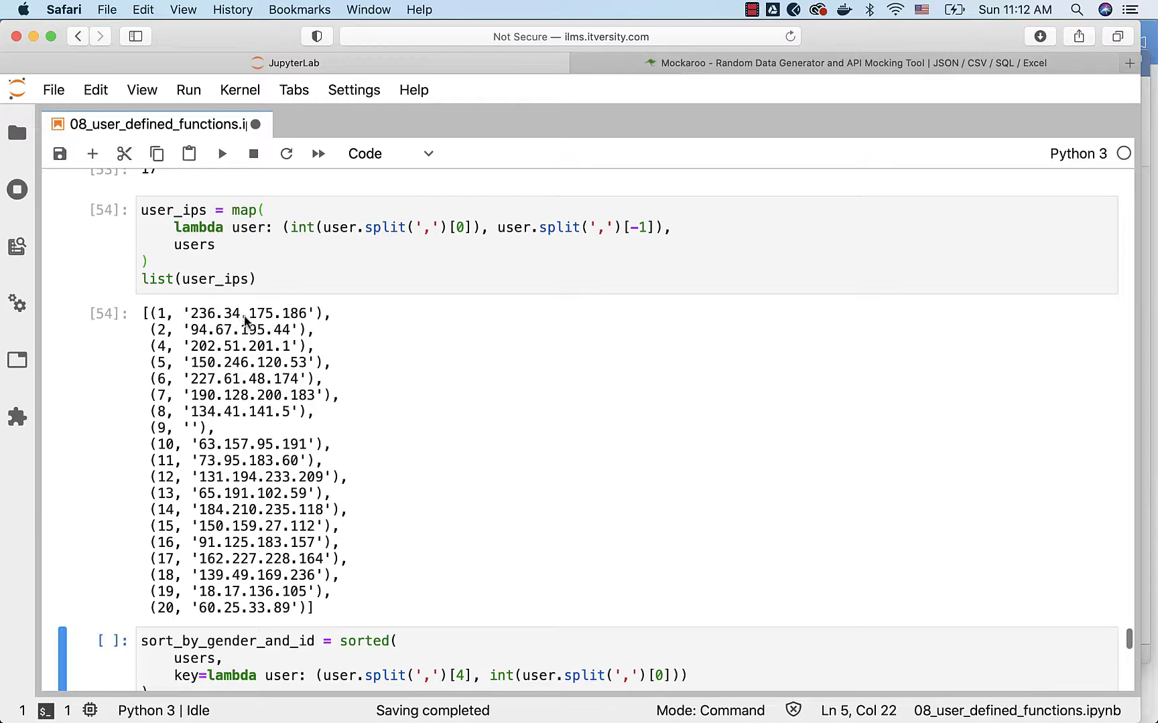
pyautogui.moveTo(172, 353)
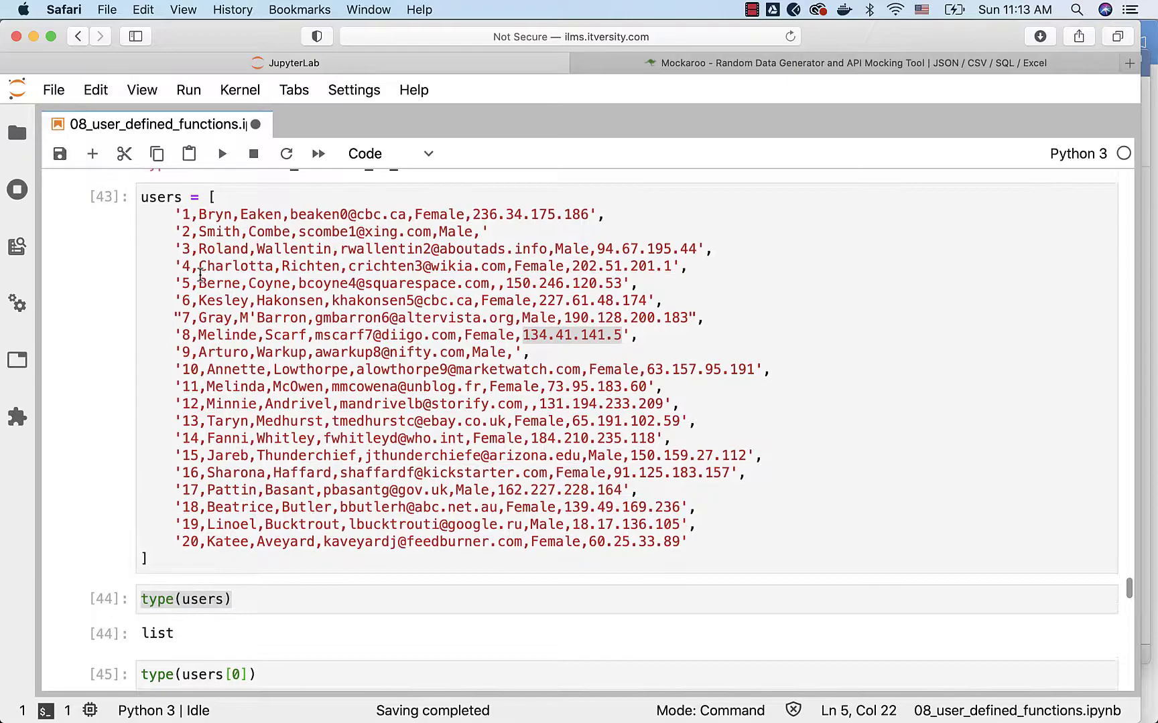
# - Scroll through the filter output and insert an empty cell after the count cell showing 17
pyautogui.scroll(-3)
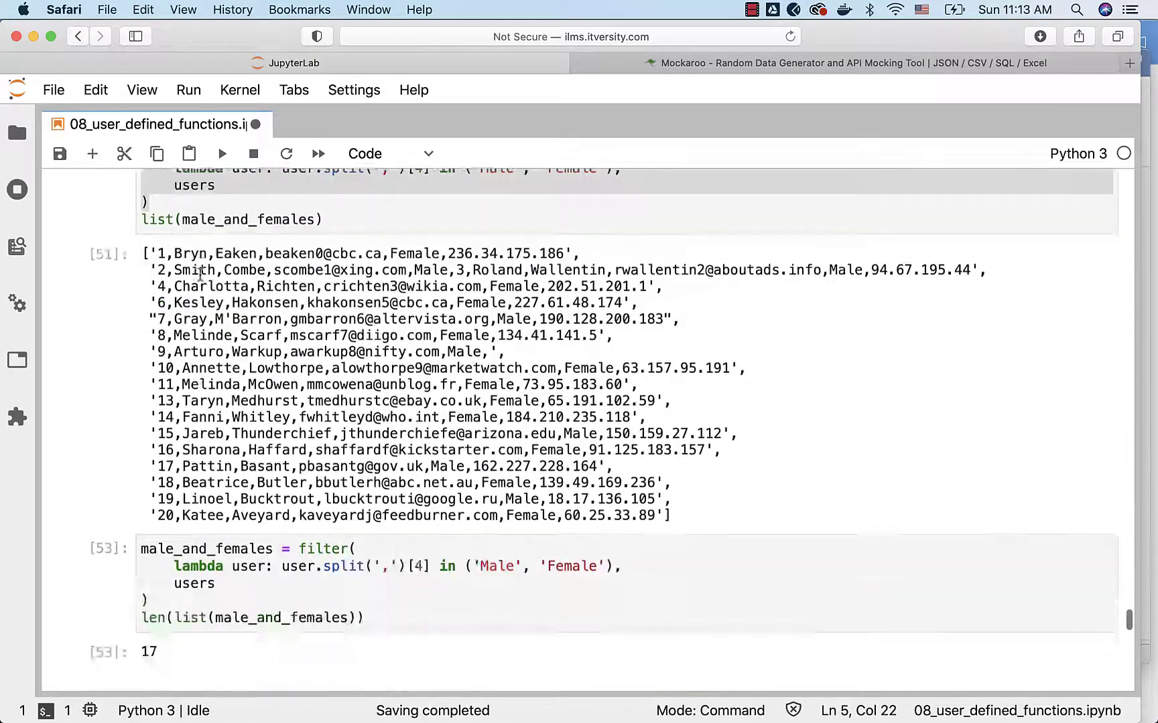
pyautogui.scroll(-3)
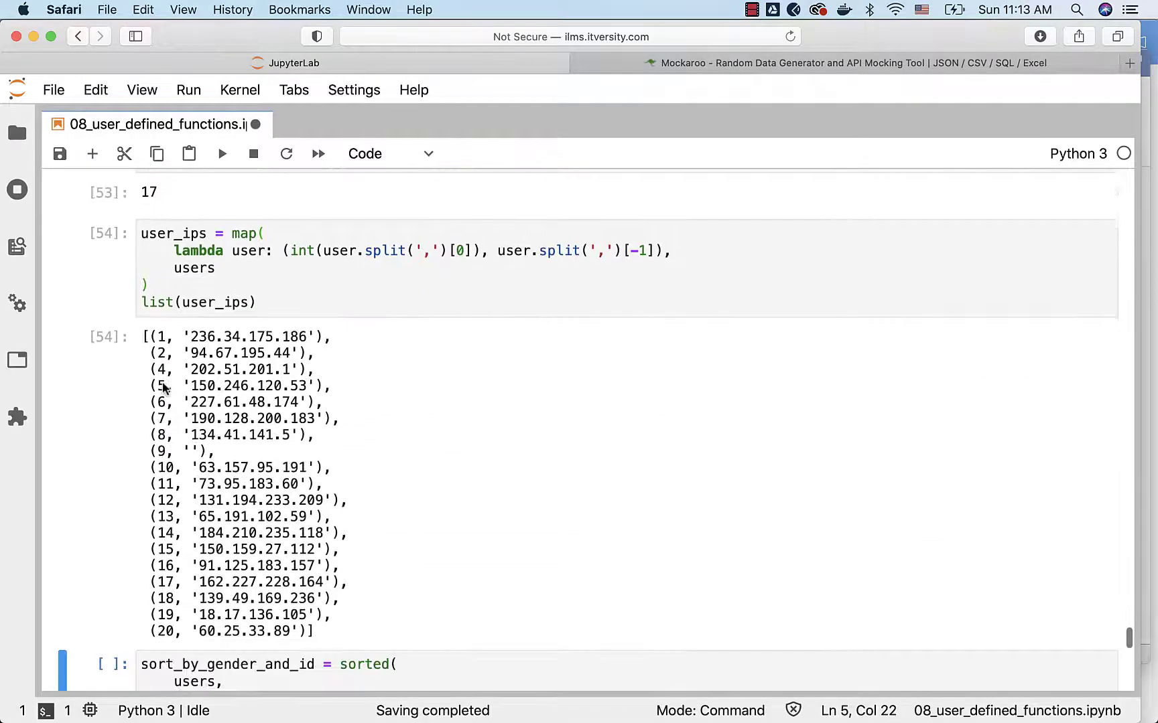
pyautogui.moveTo(164, 373)
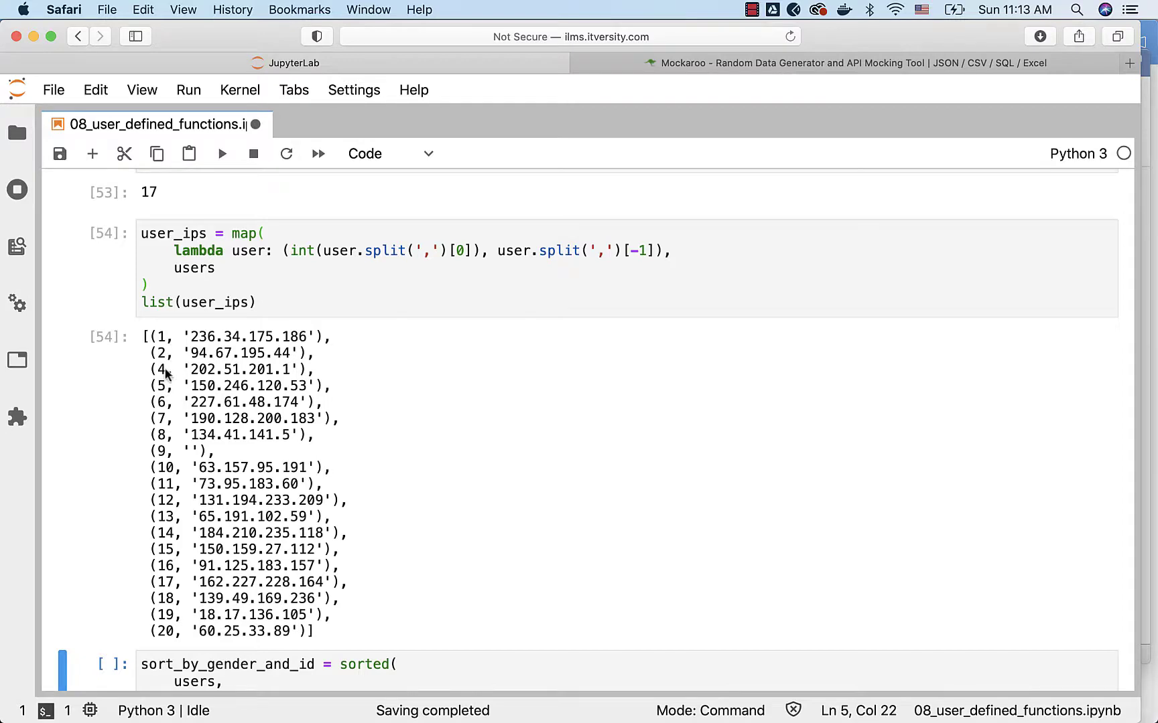
pyautogui.moveTo(210, 539)
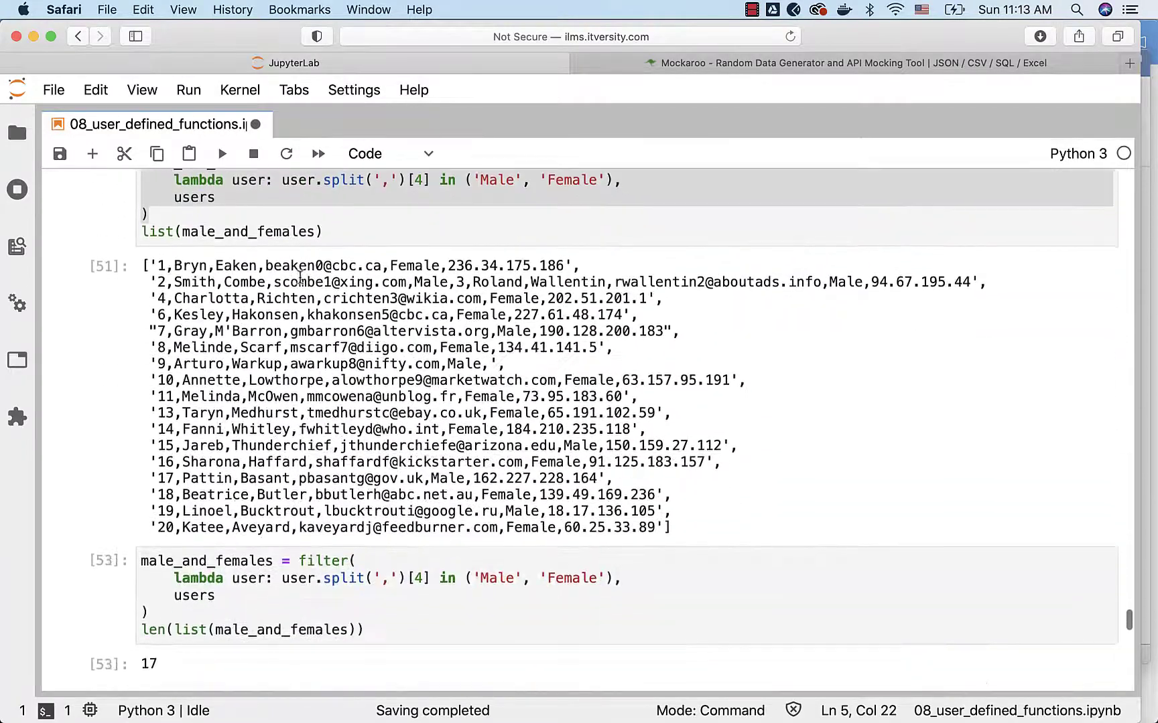
pyautogui.scroll(-3)
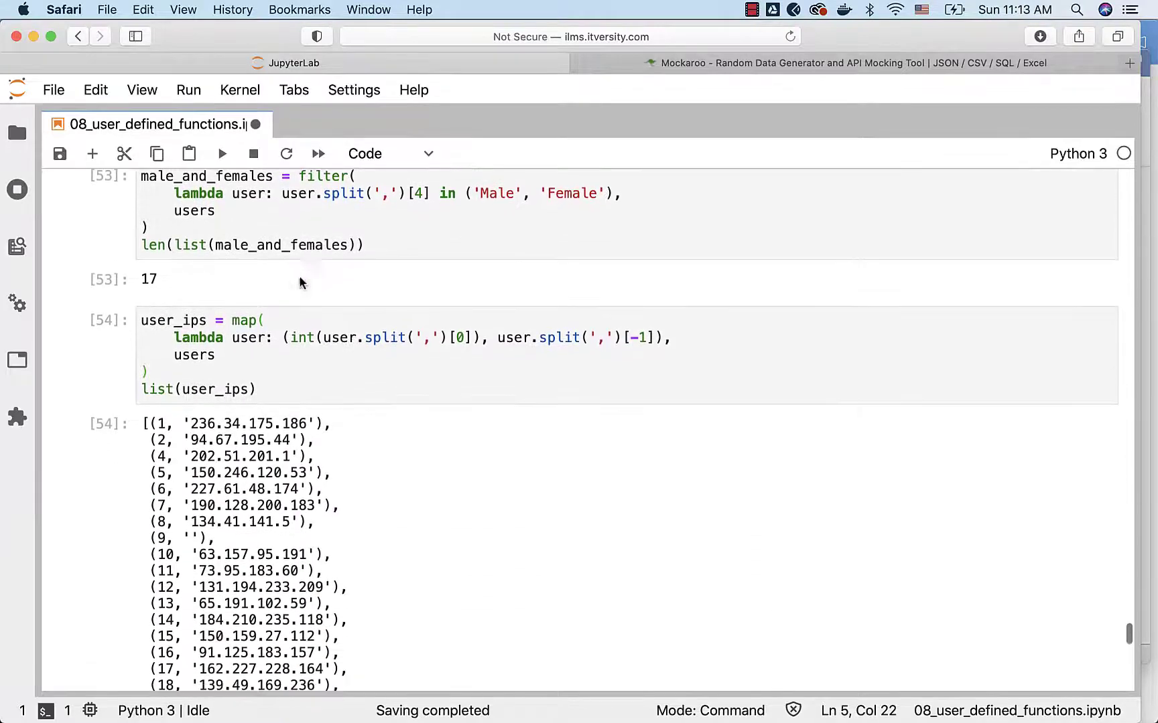
pyautogui.scroll(-3)
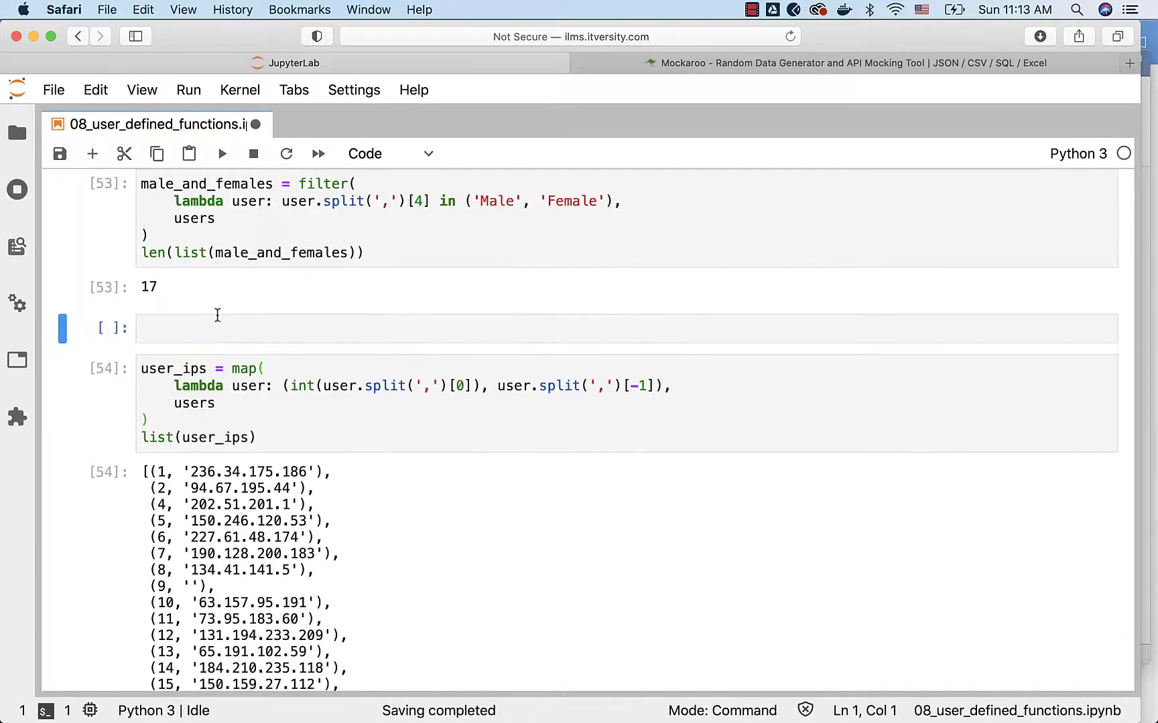
# - Restore the missing comma after record 2 and rerun user_ips so all 20 ids pair with IPs
pyautogui.write('users')
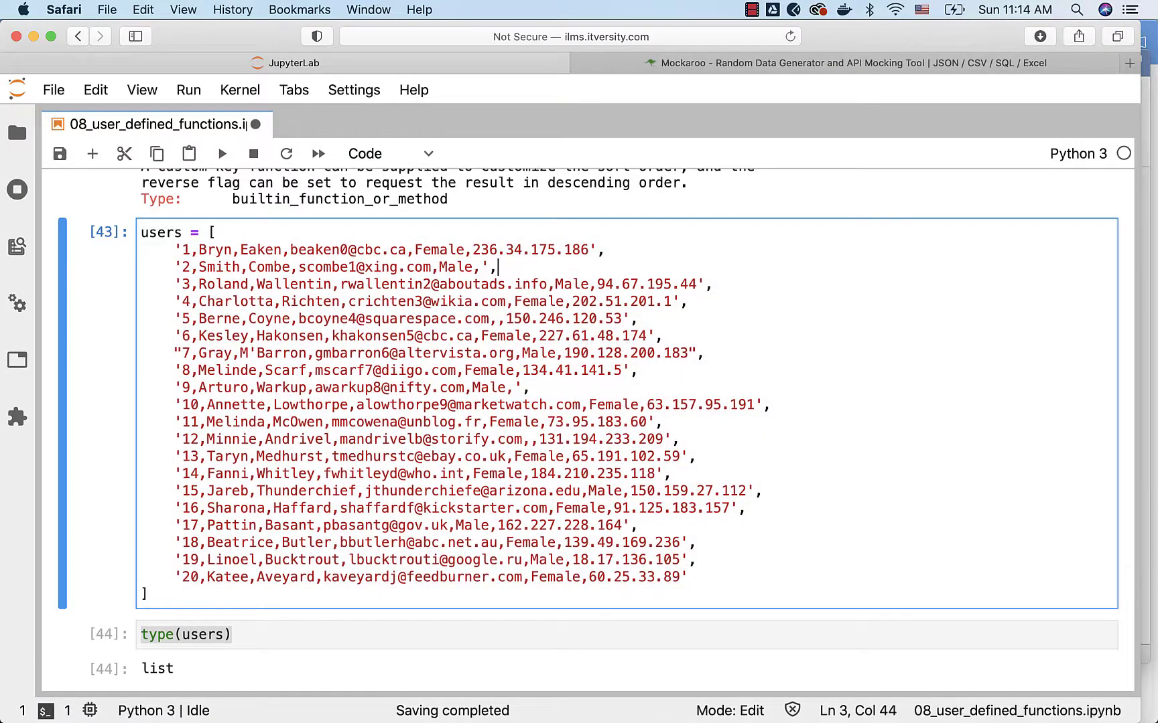
pyautogui.press('Escape')
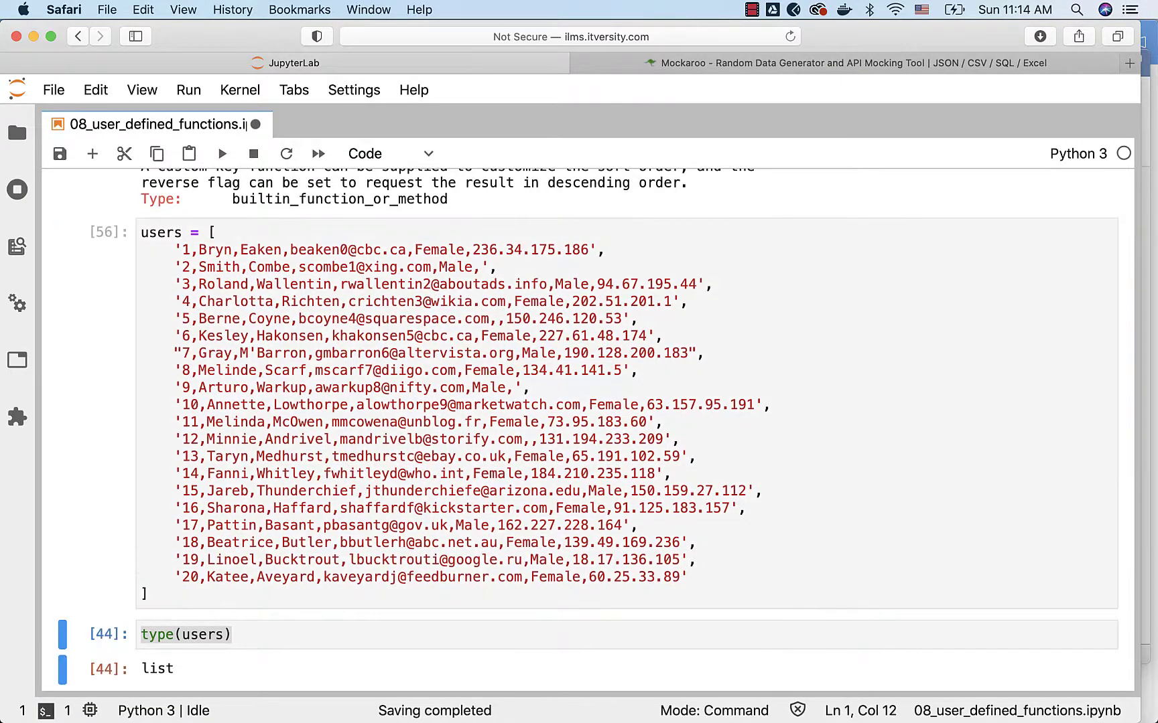
pyautogui.scroll(-3)
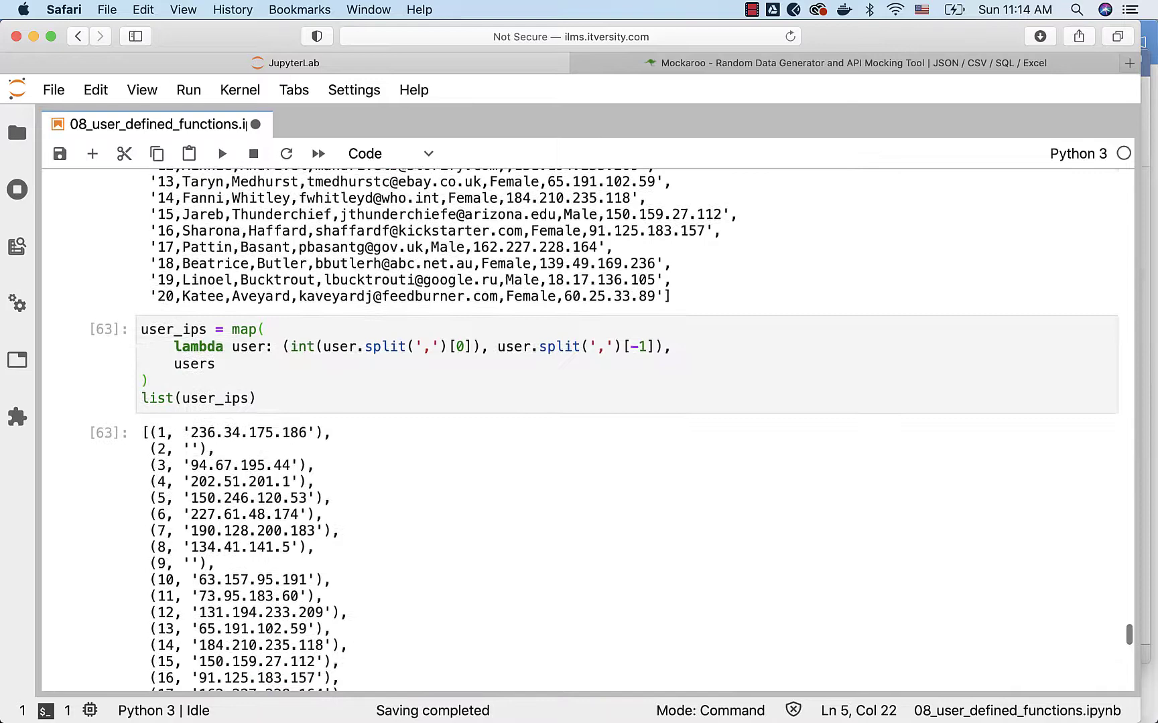
pyautogui.scroll(-3)
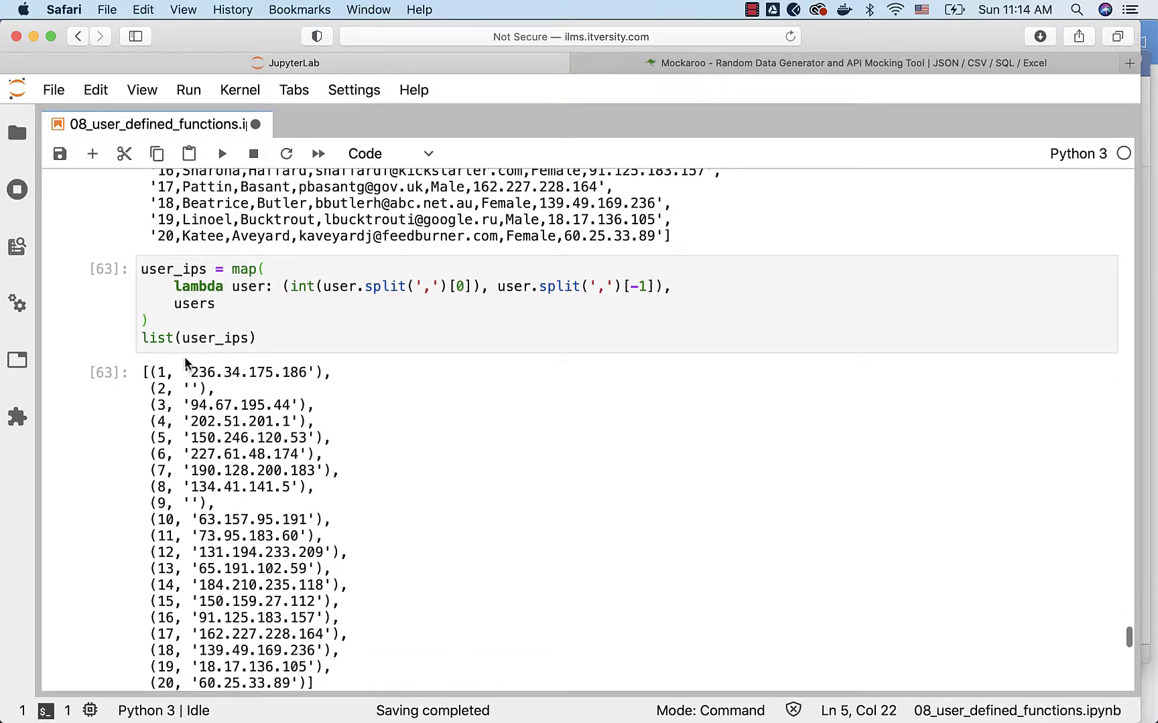
pyautogui.scroll(-3)
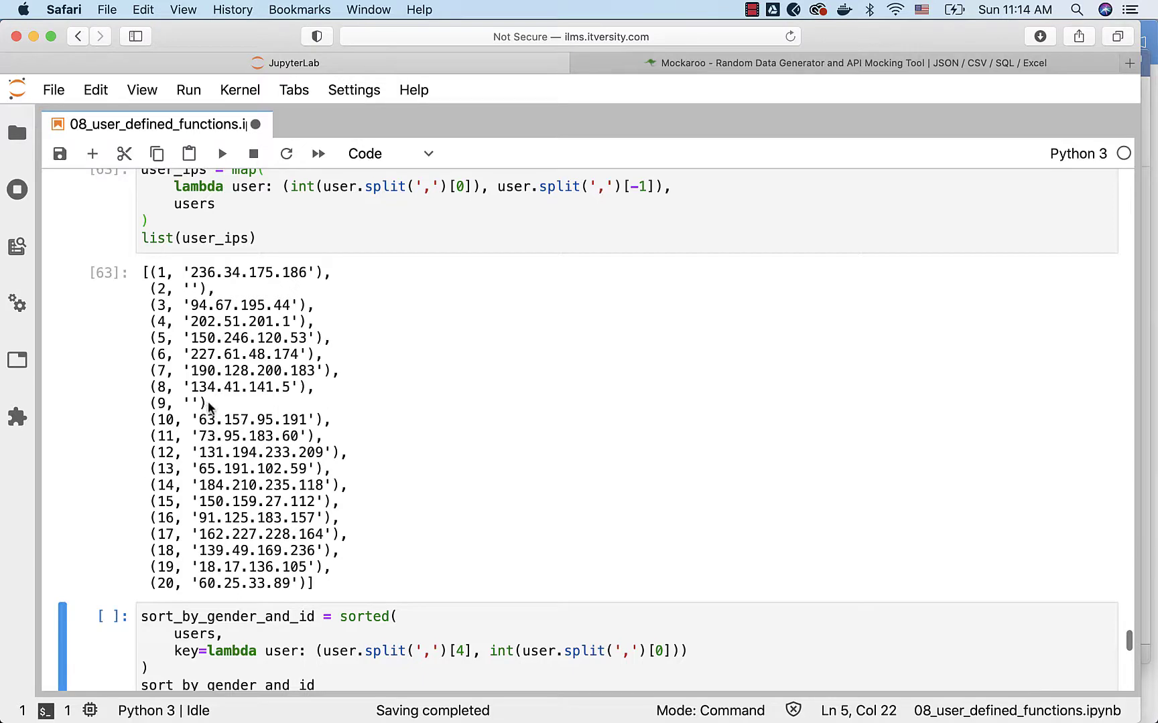
pyautogui.scroll(-3)
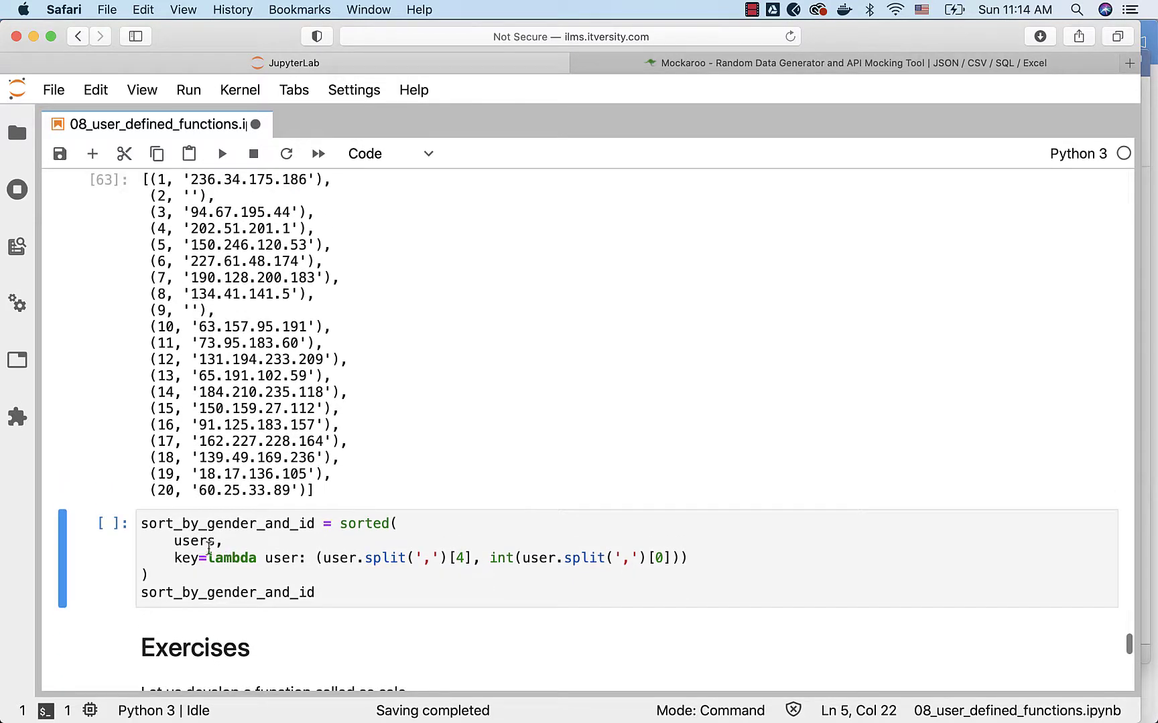
# - Run sort_by_gender_and_id and highlight the Male records grouped at the end of the output
pyautogui.click(206, 559)
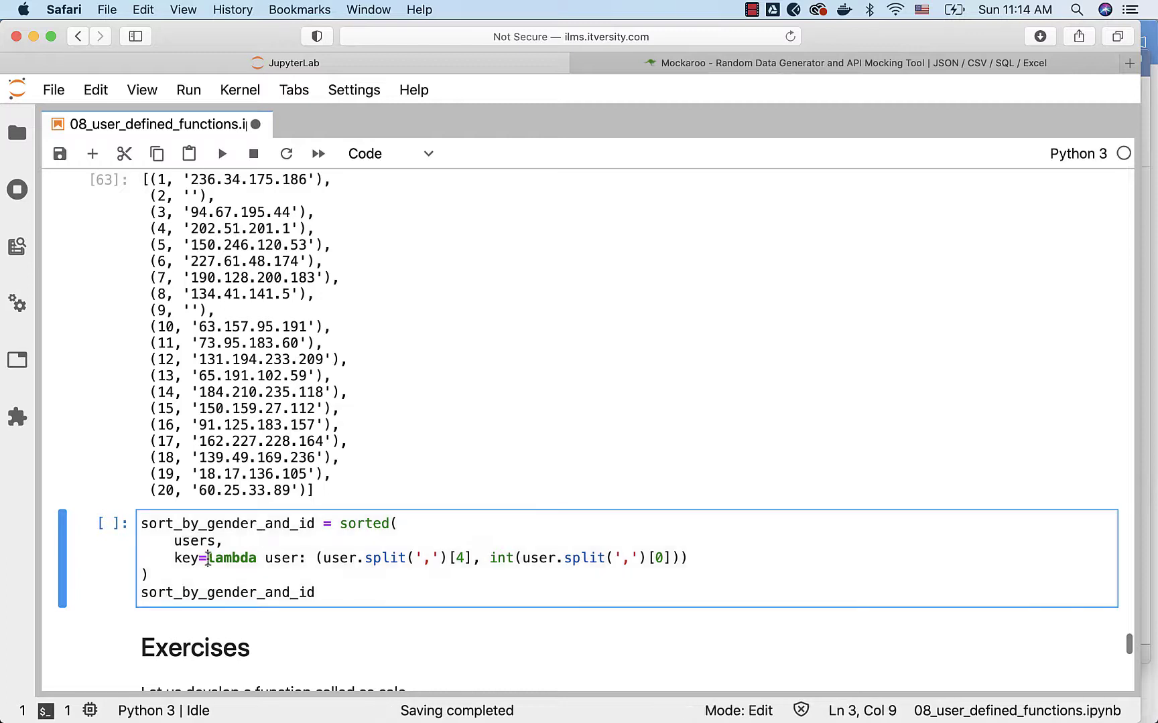
pyautogui.moveTo(207, 559); pyautogui.dragTo(597, 559)
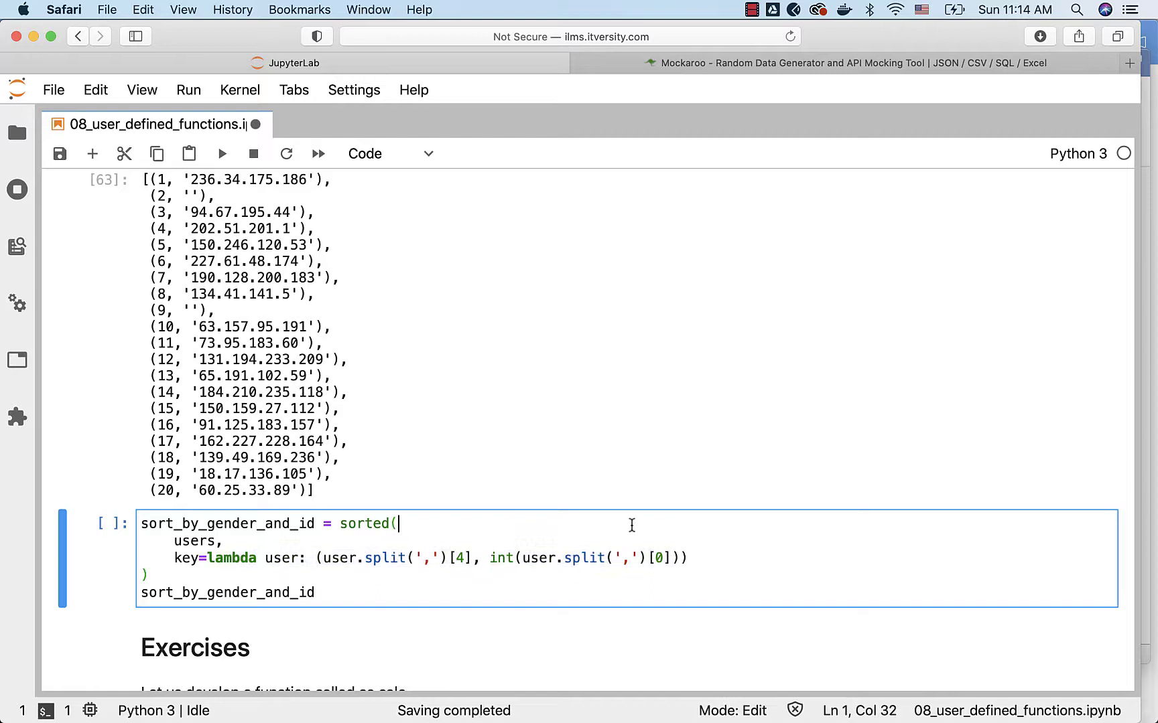
pyautogui.moveTo(405, 567)
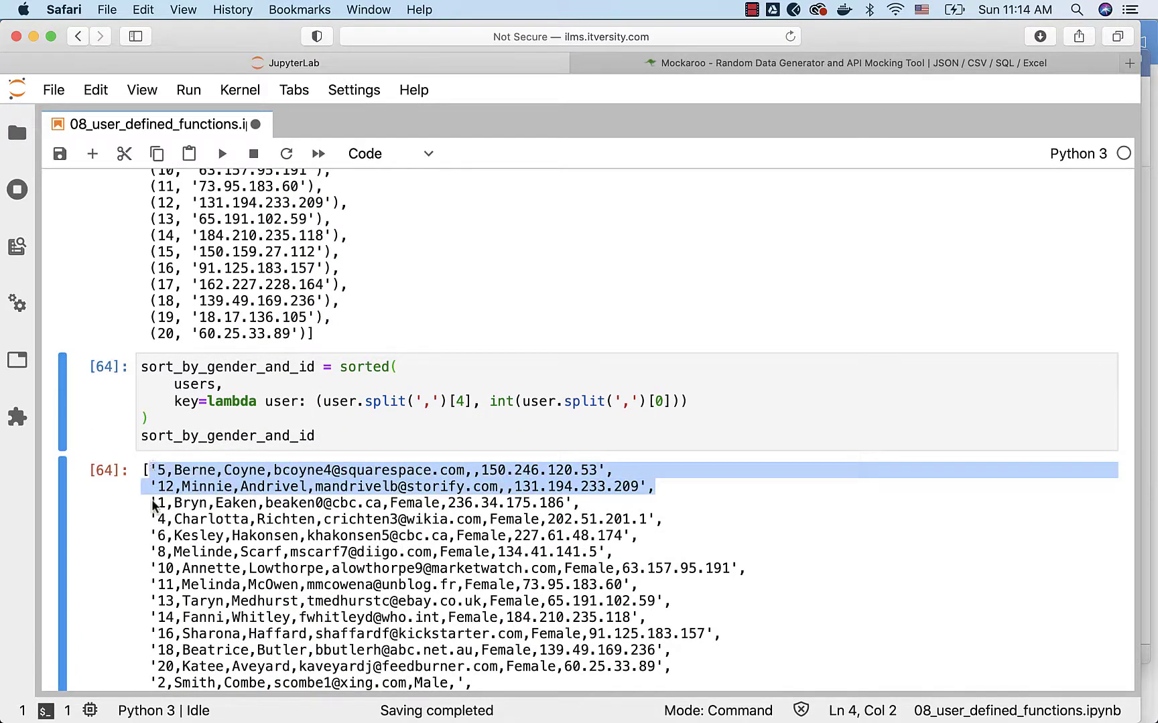
pyautogui.scroll(-3)
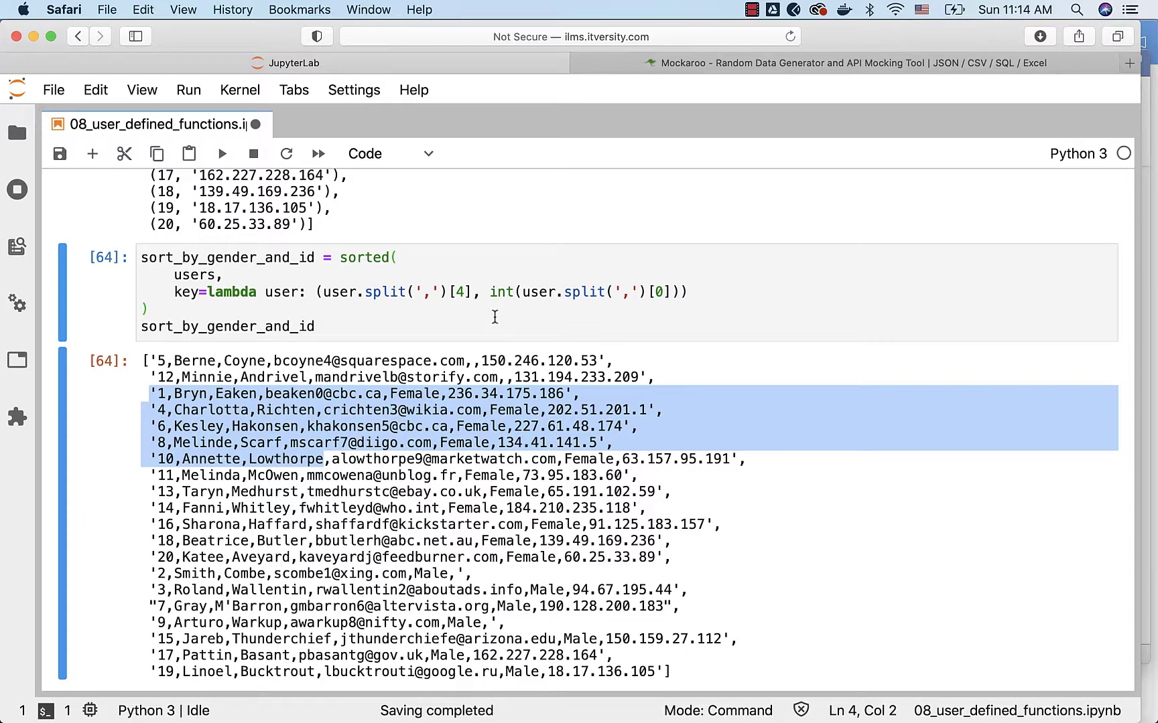
pyautogui.moveTo(575, 555)
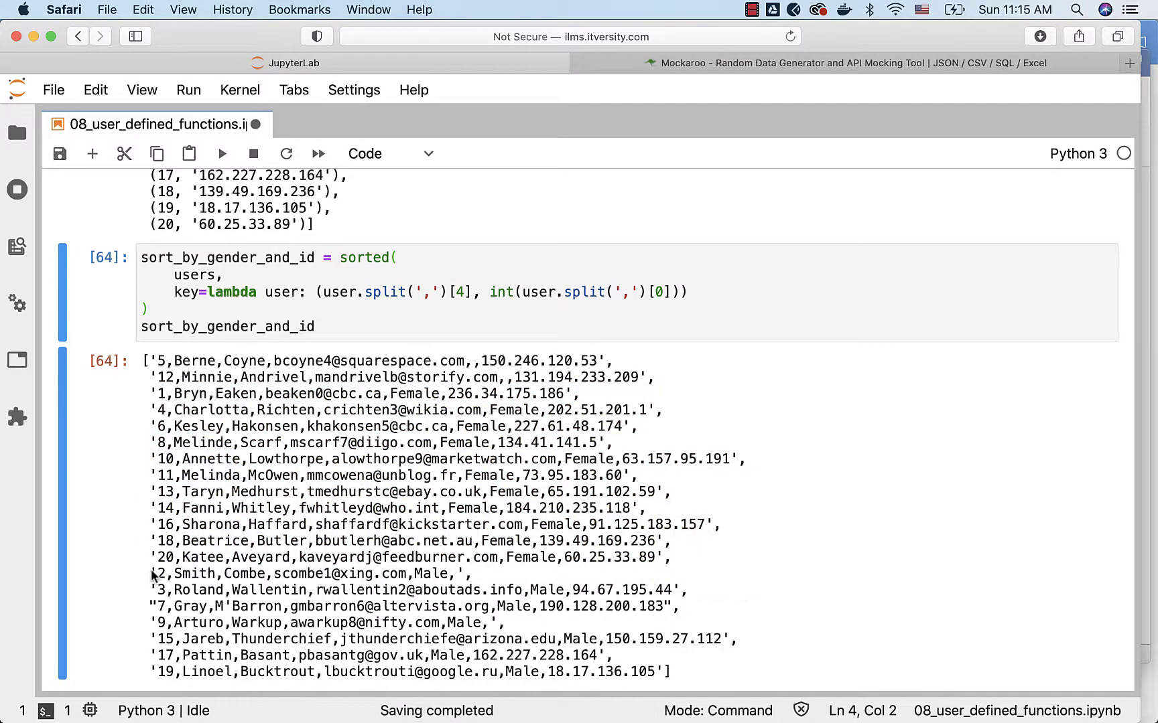
pyautogui.moveTo(150, 575); pyautogui.dragTo(668, 671)
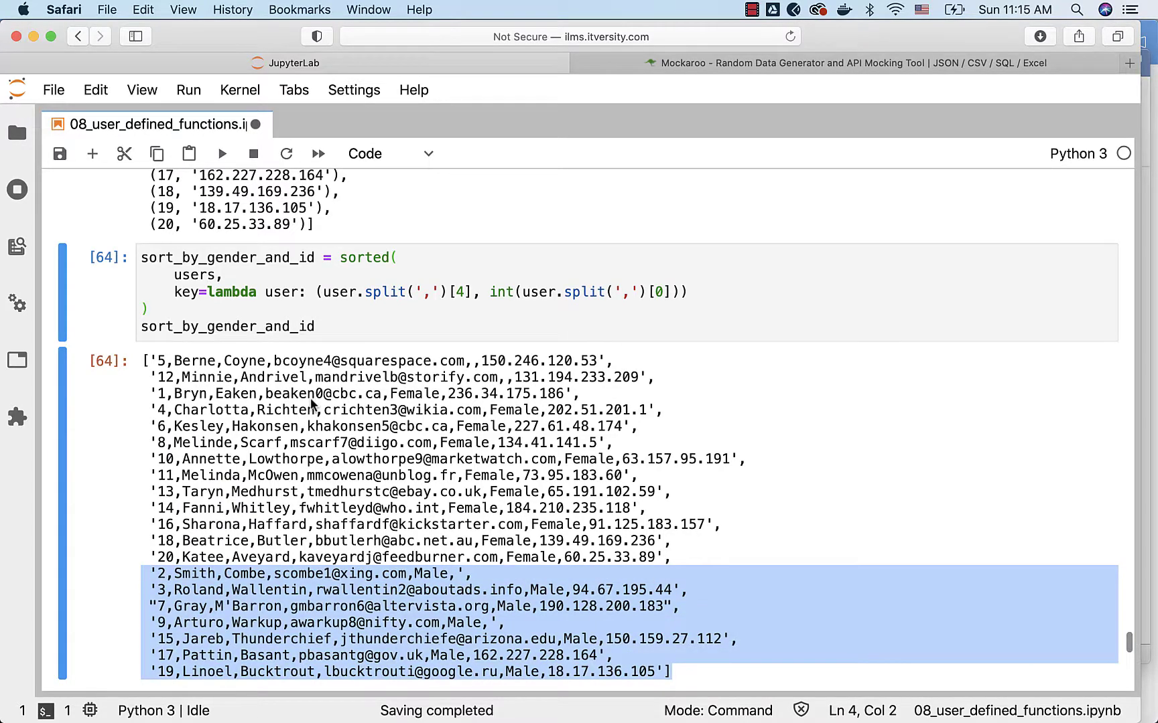
pyautogui.moveTo(514, 467)
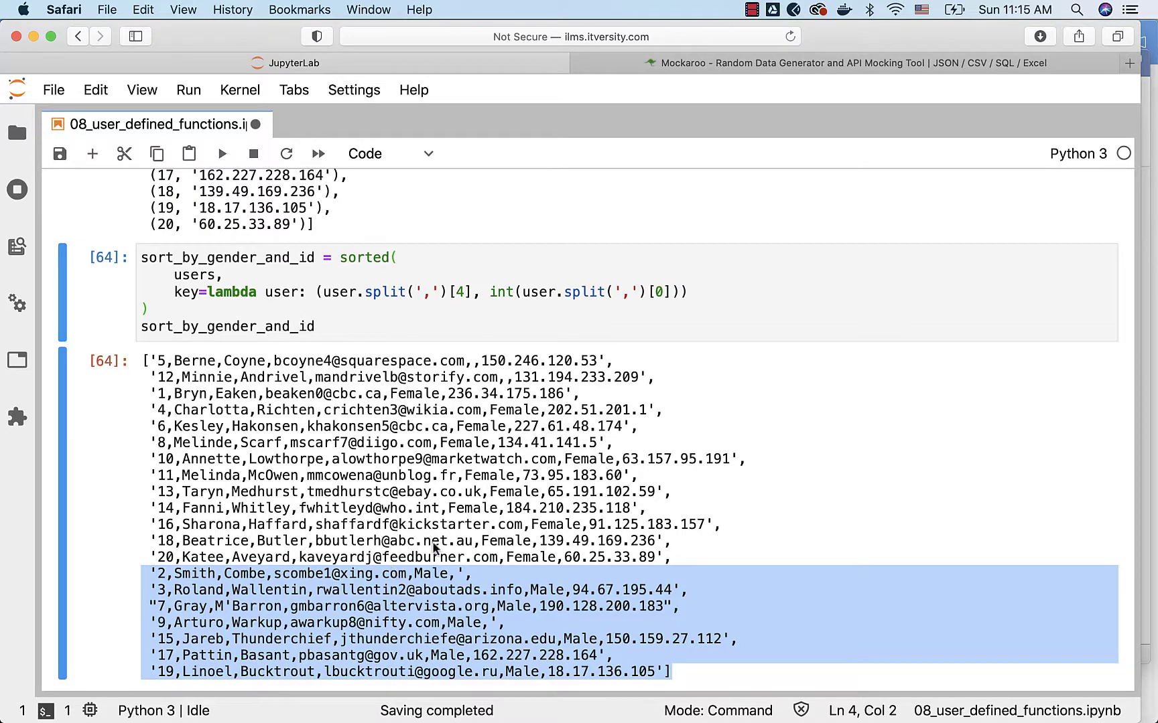
pyautogui.click(185, 575)
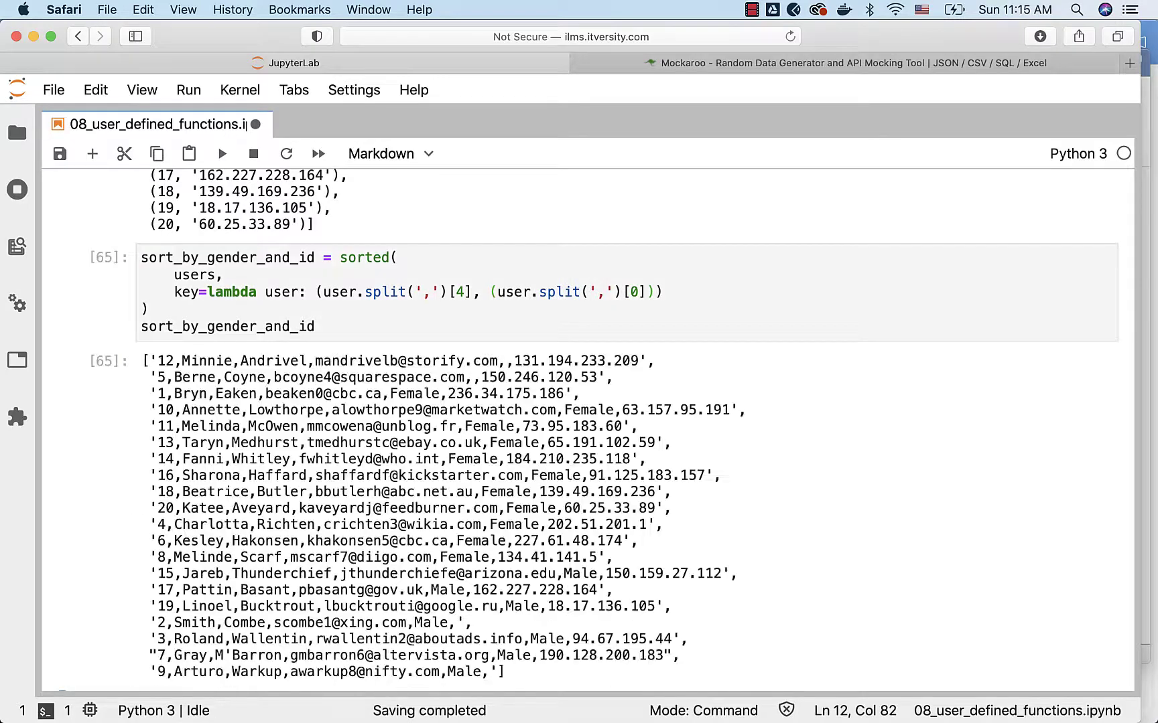
# - Highlight the Female rows sorted as text, with ids 10-20 ahead of 4, 6 and 8
pyautogui.scroll(-3)
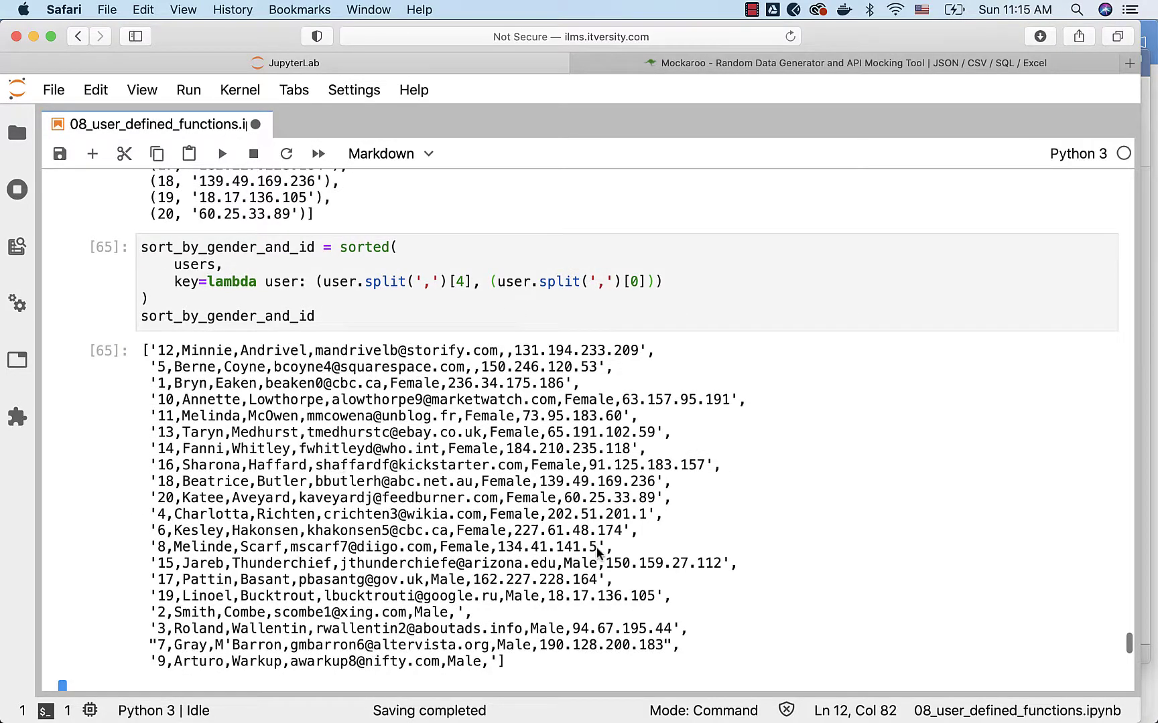
pyautogui.moveTo(457, 514); pyautogui.dragTo(598, 547)
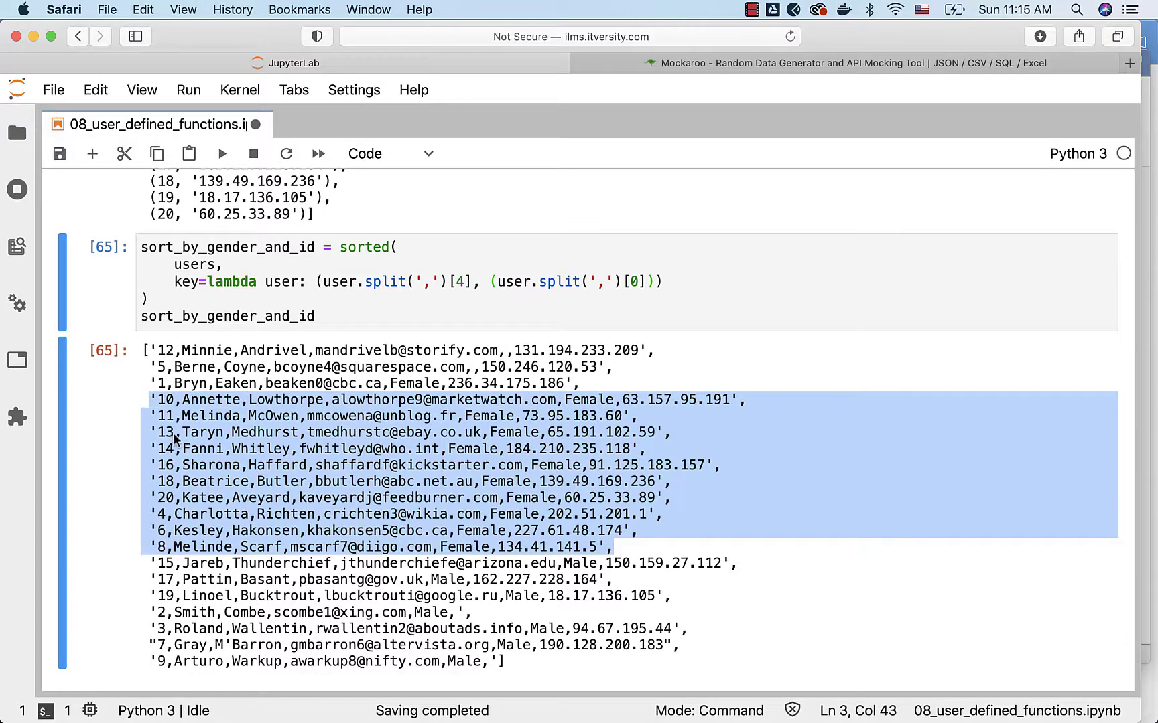
pyautogui.moveTo(162, 517)
pyautogui.write('int')
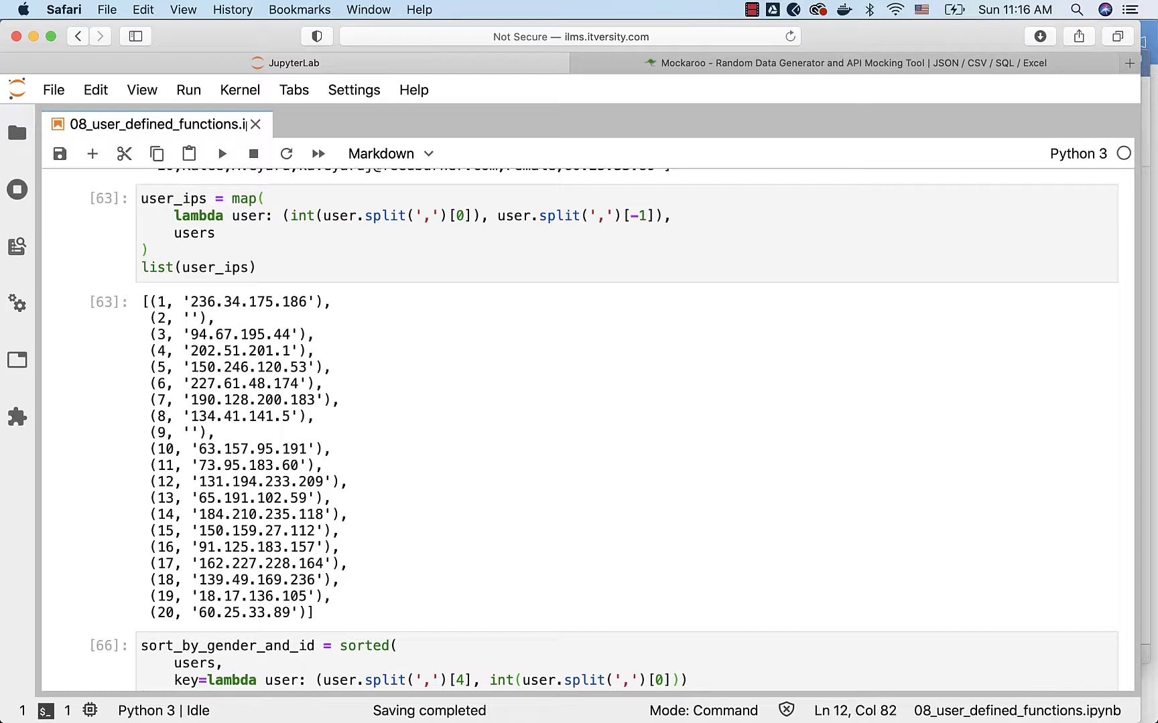
pyautogui.scroll(-3)
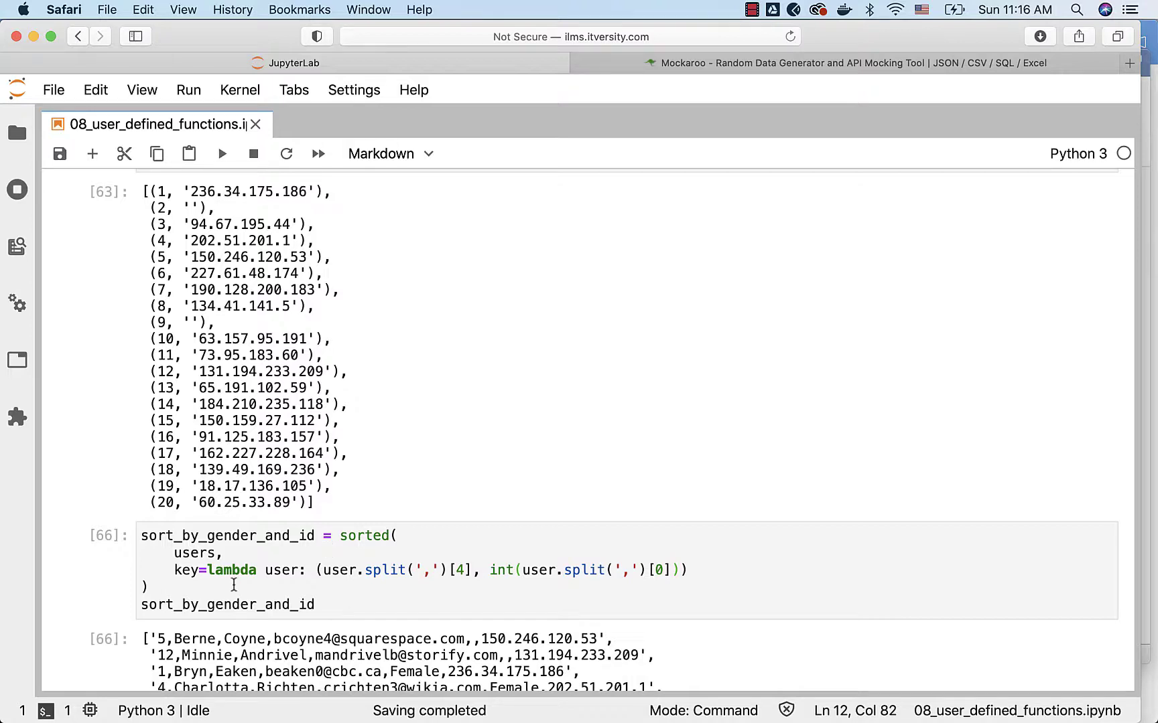
pyautogui.click(576, 570)
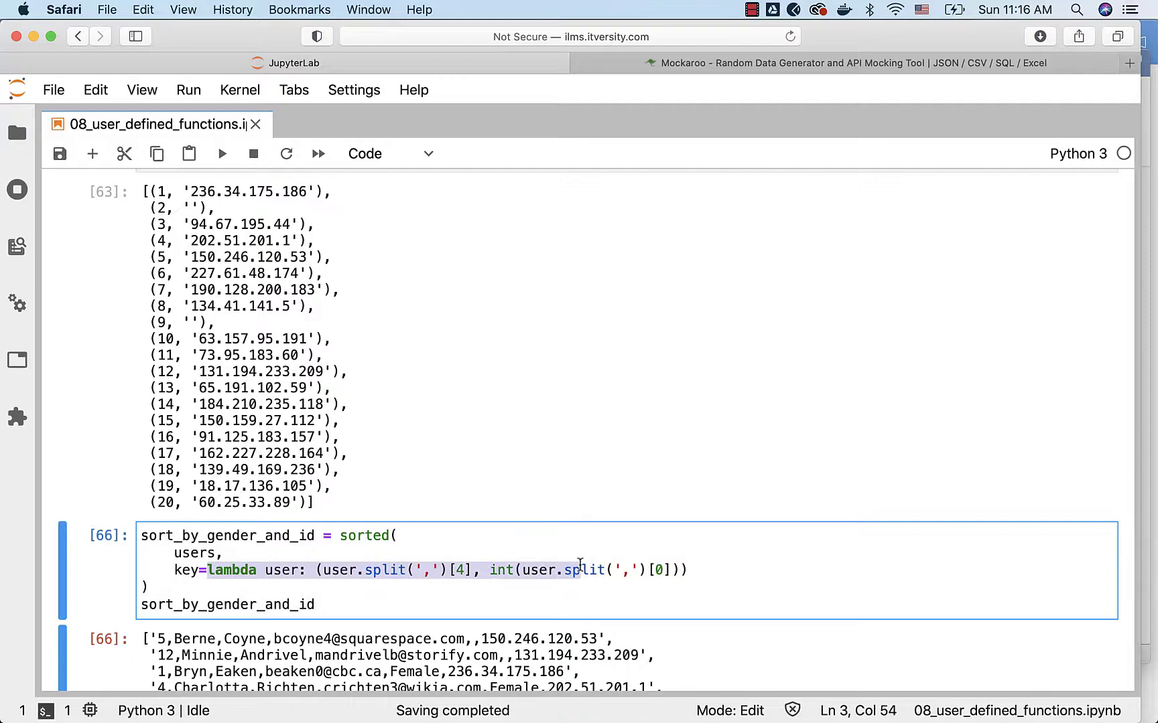